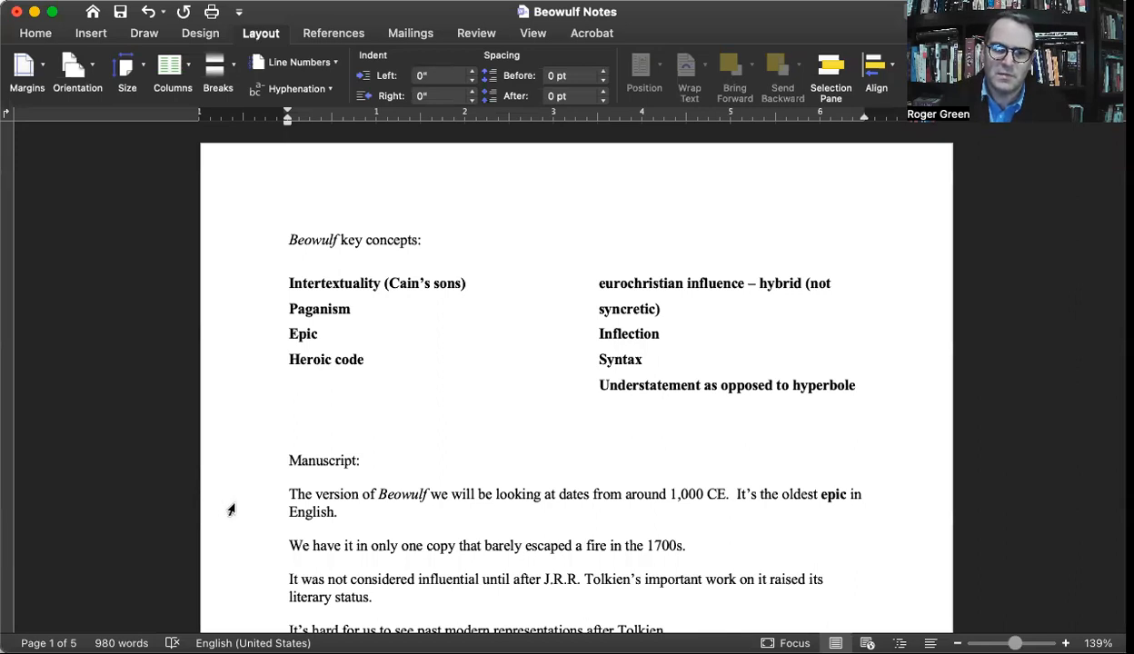
mouse_move(545, 509)
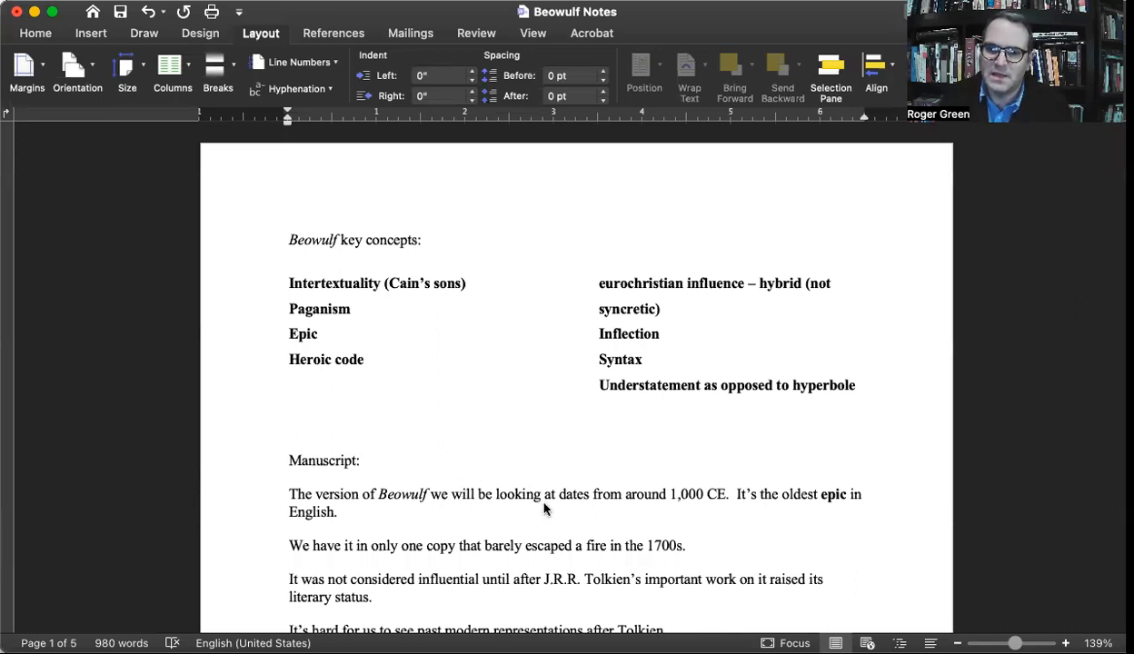
mouse_move(419, 511)
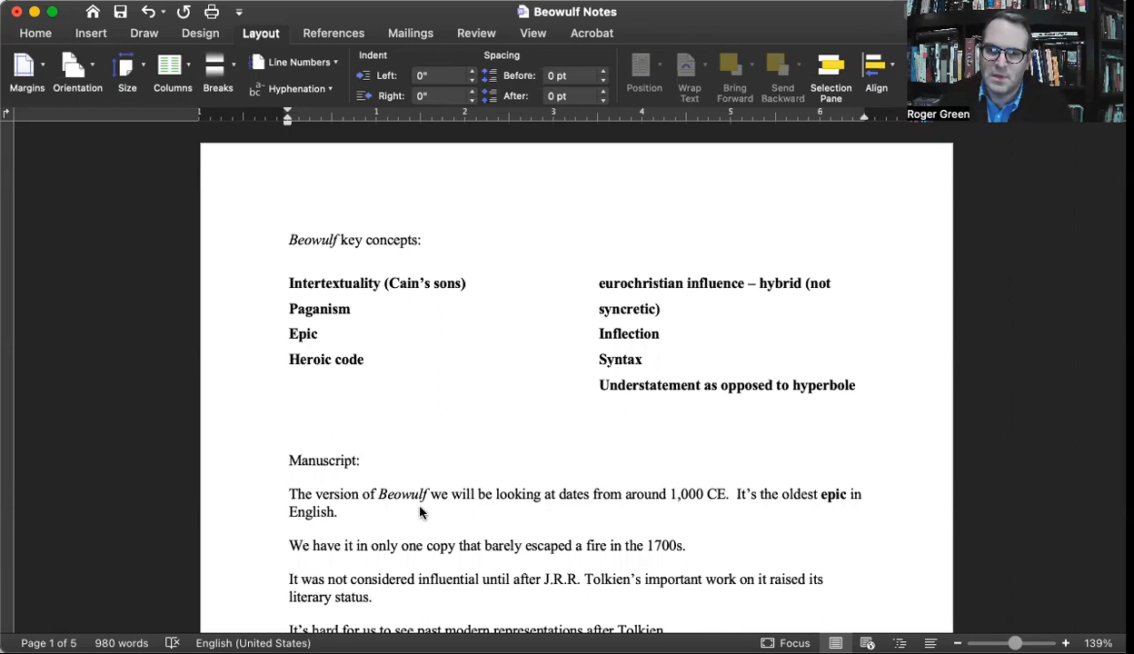
mouse_move(234, 509)
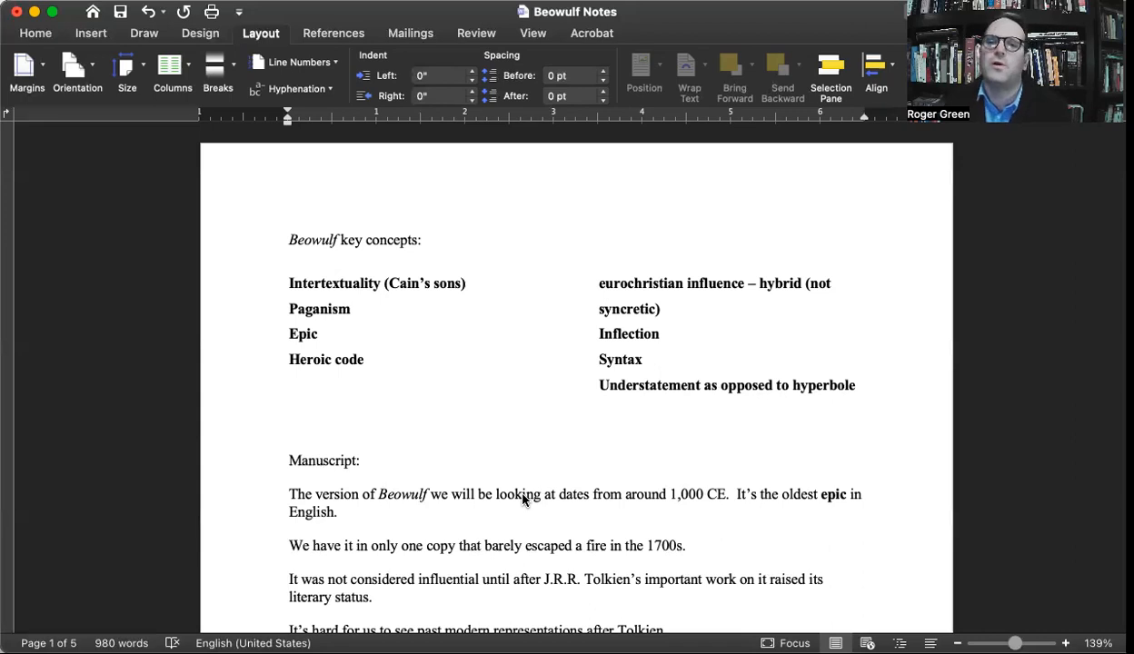
scroll("down", 3)
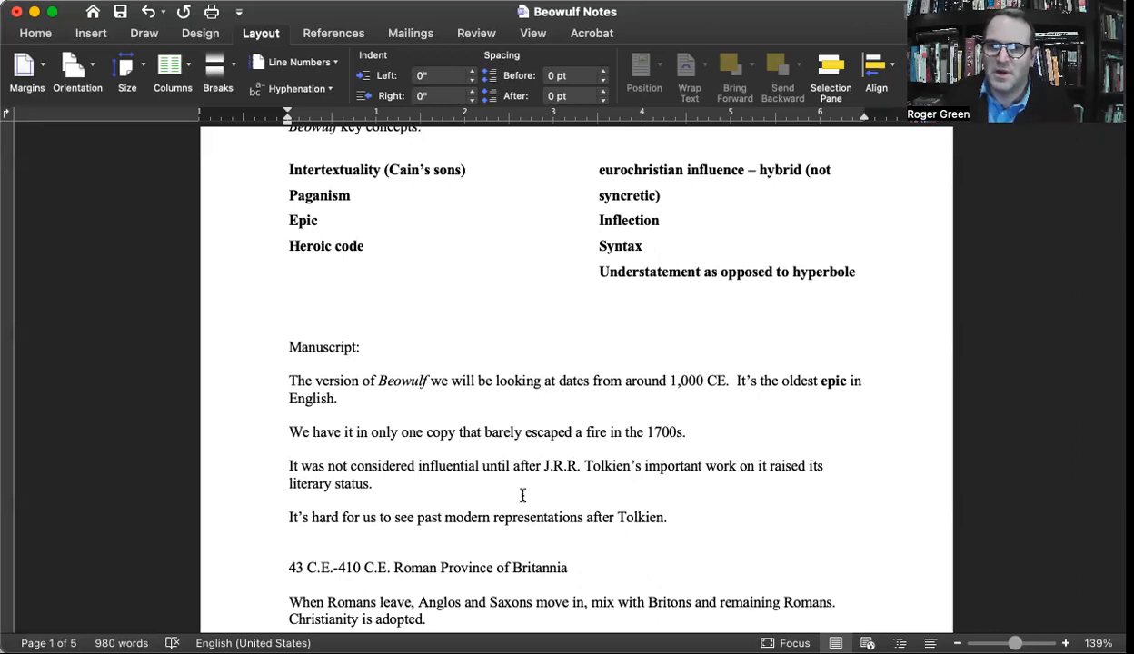
scroll("down", 3)
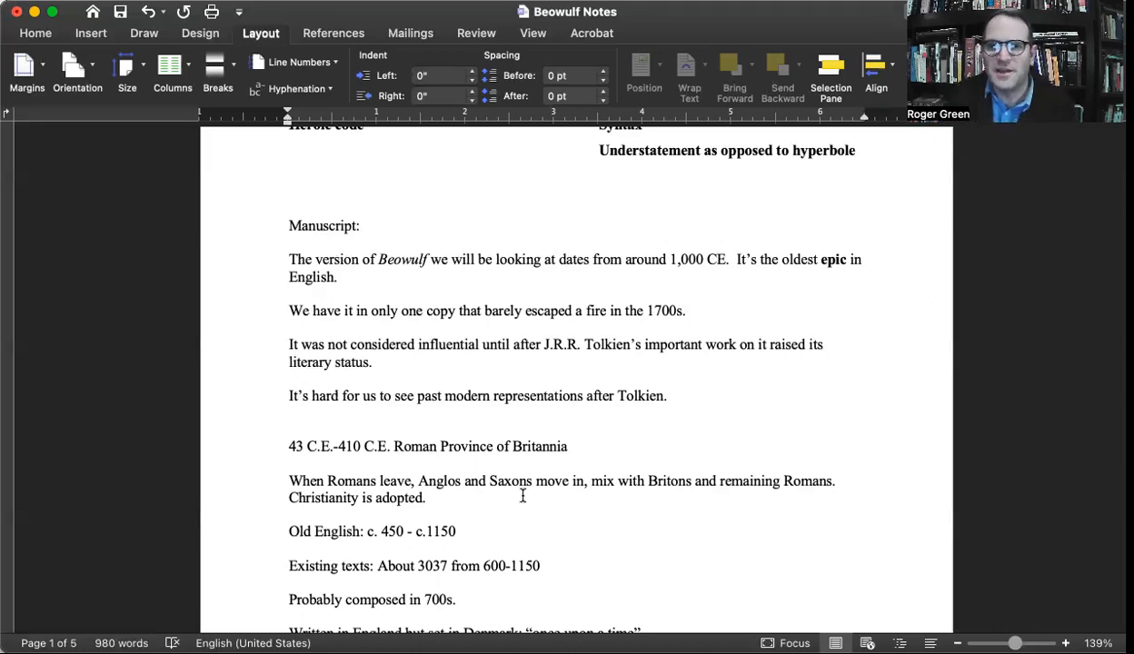
scroll("down", 3)
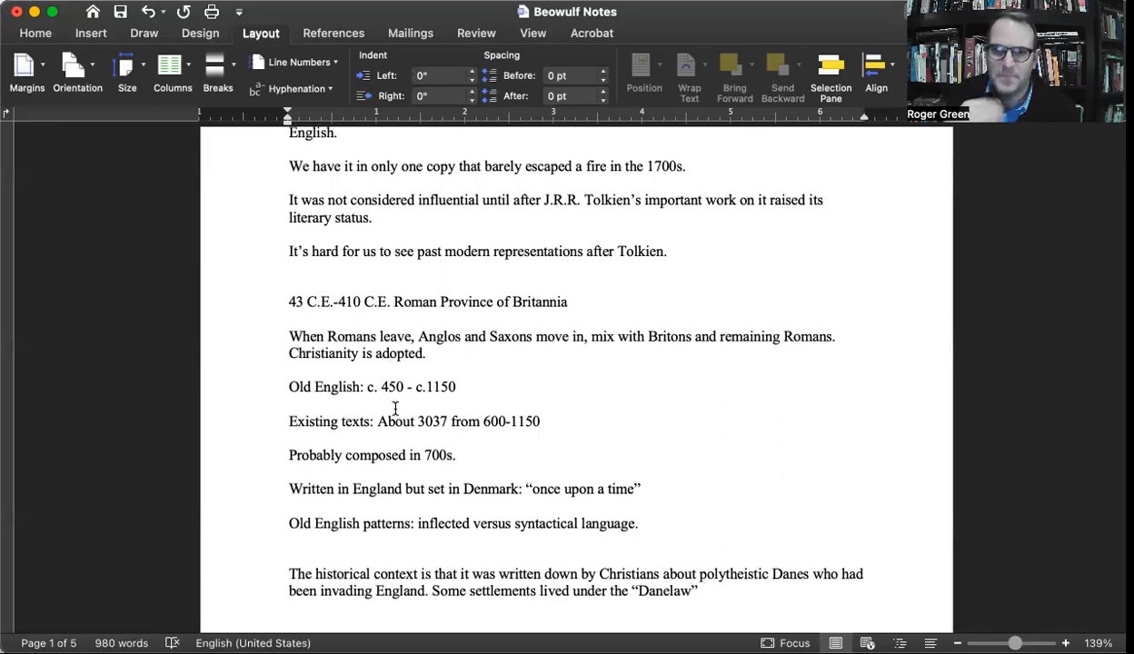
scroll("down", 3)
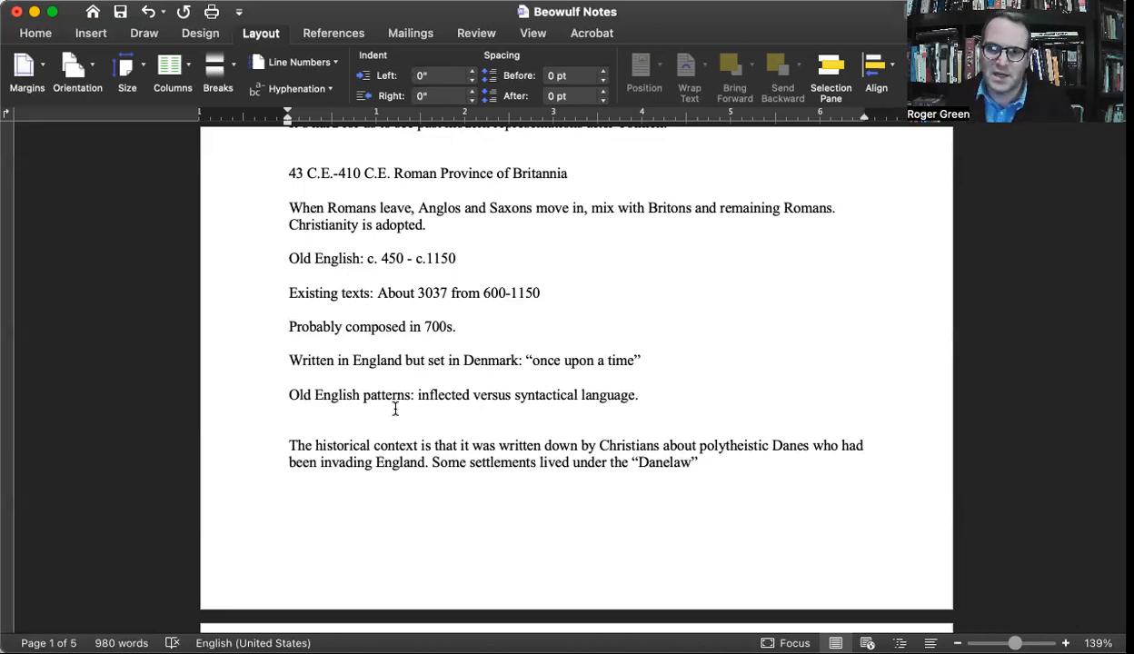
scroll("down", 3)
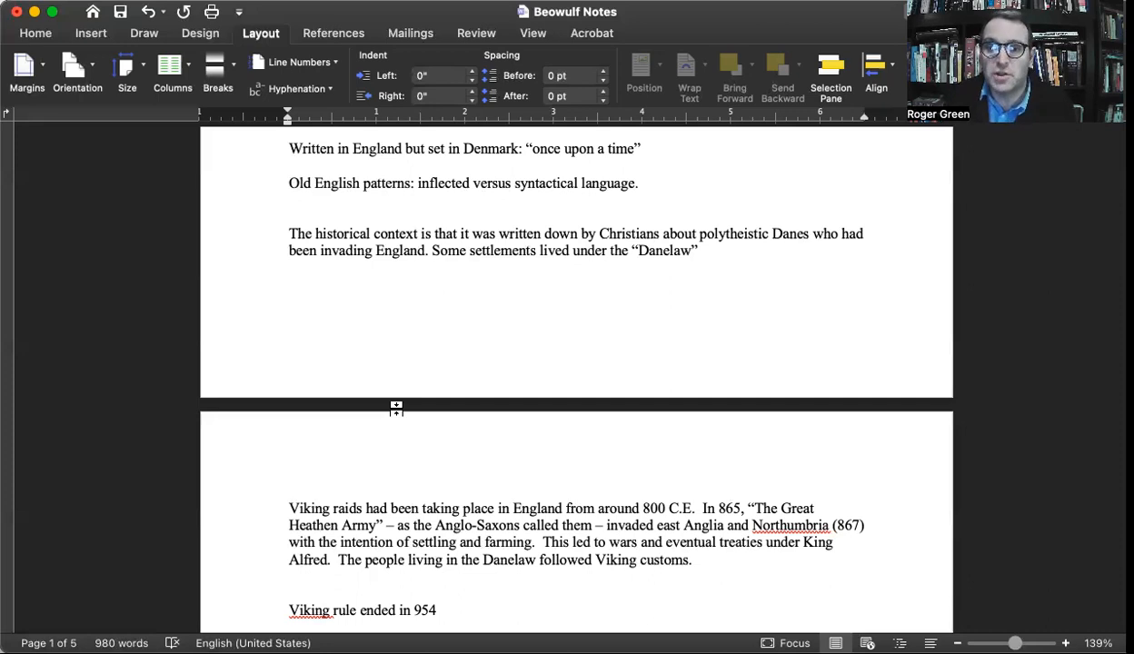
scroll("down", 3)
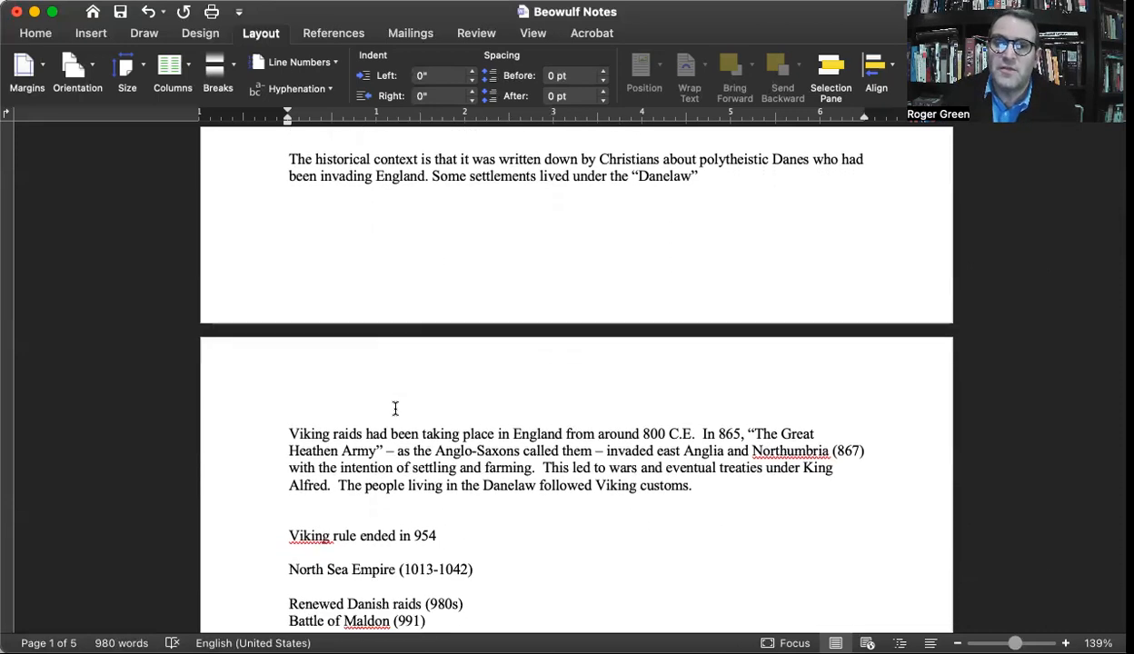
scroll("down", 3)
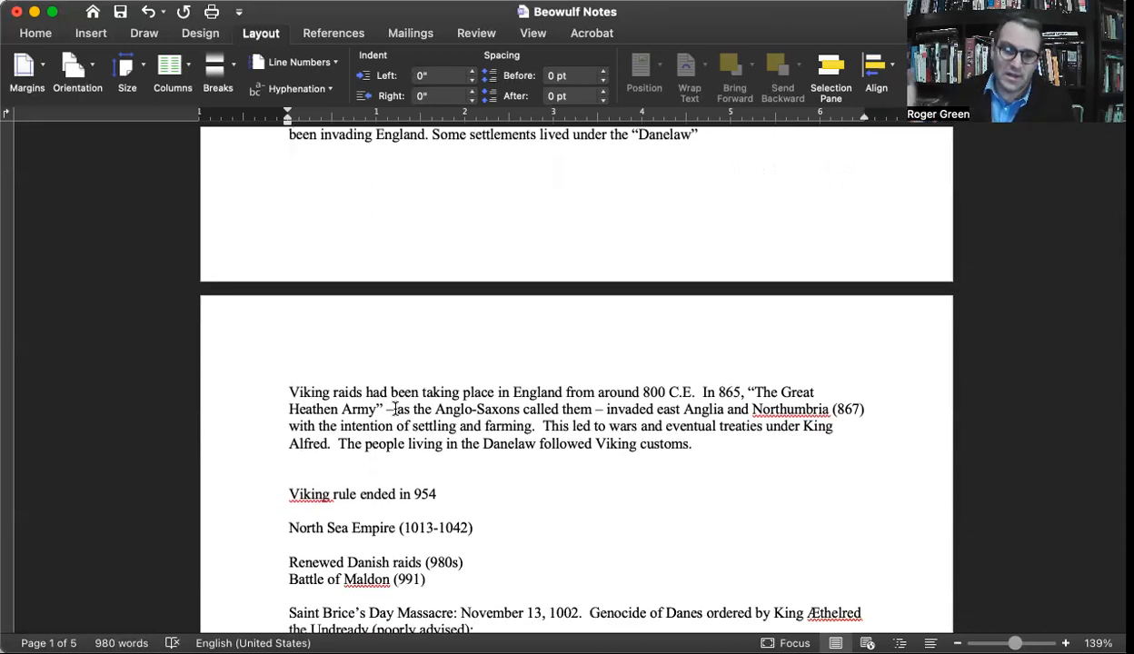
scroll("down", 3)
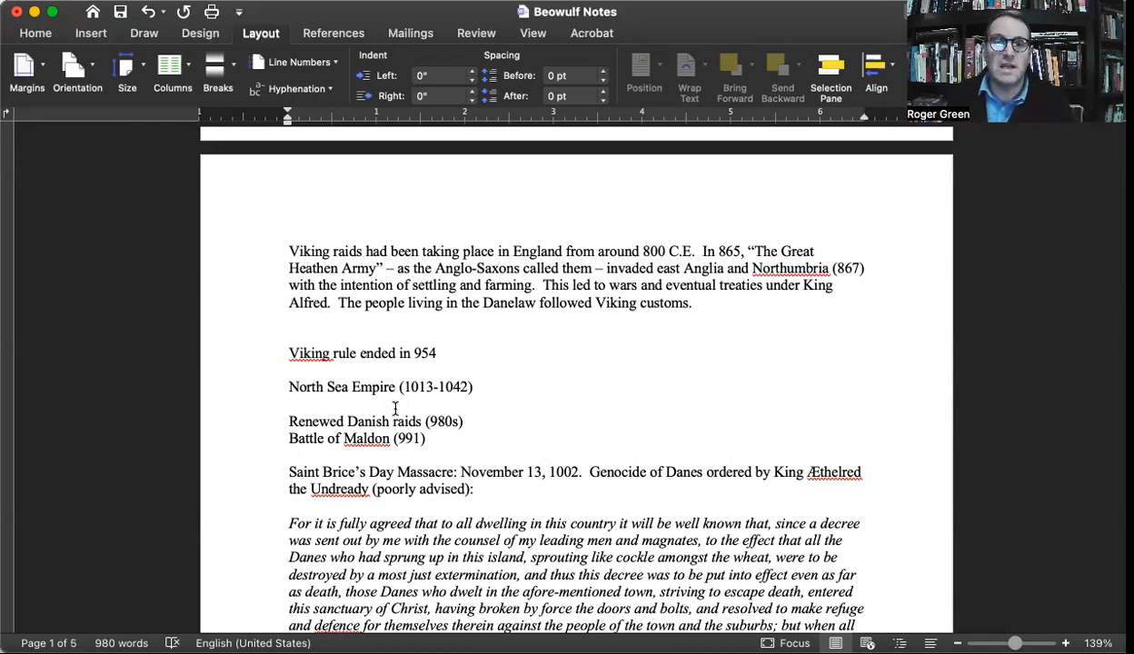
scroll("down", 3)
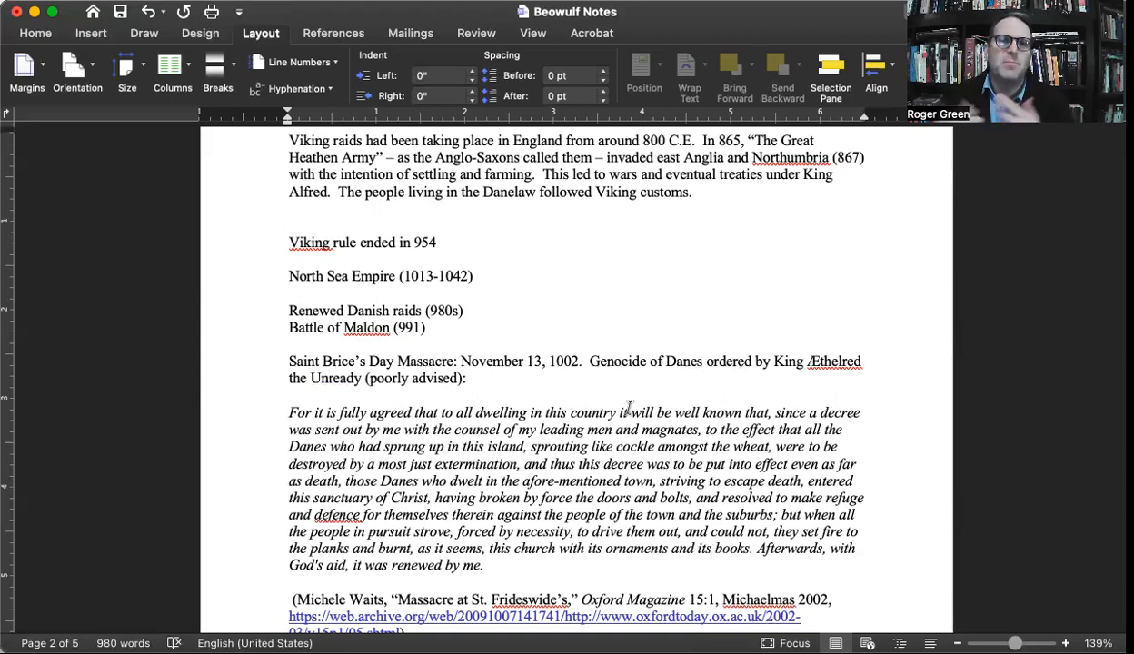
scroll("down", 3)
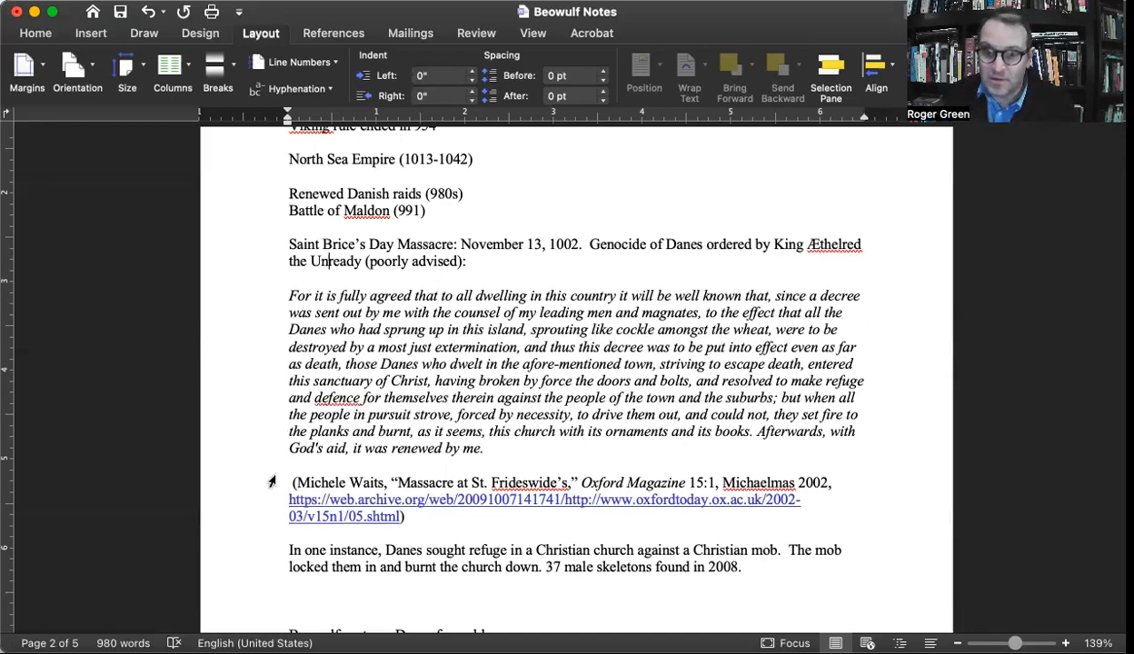
scroll("down", 3)
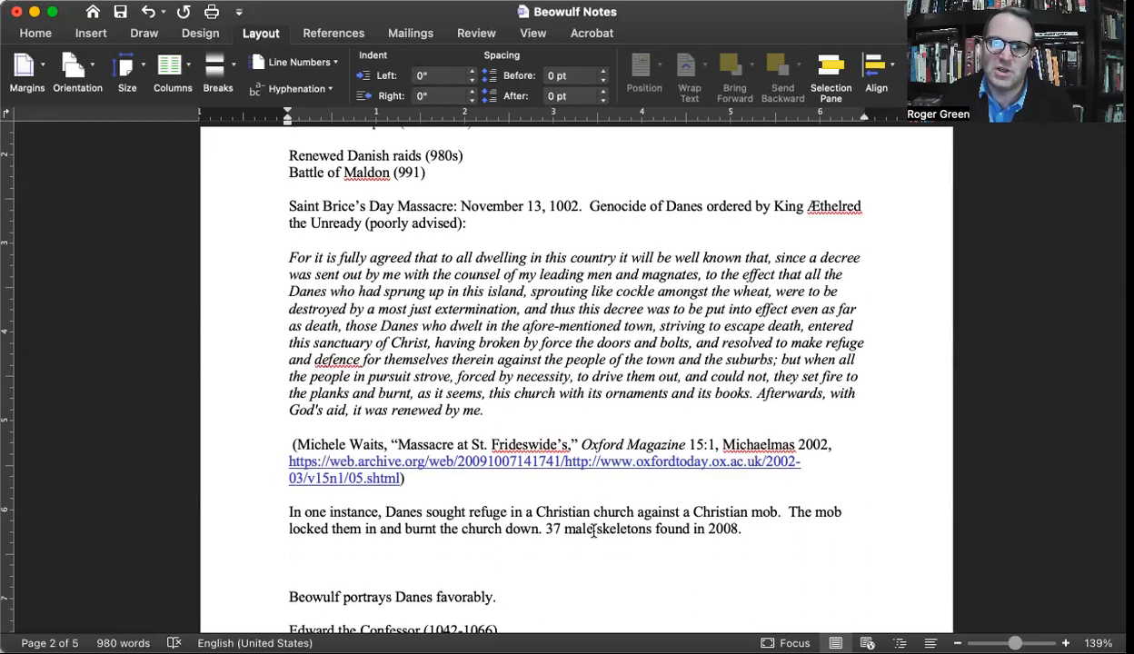
scroll("down", 3)
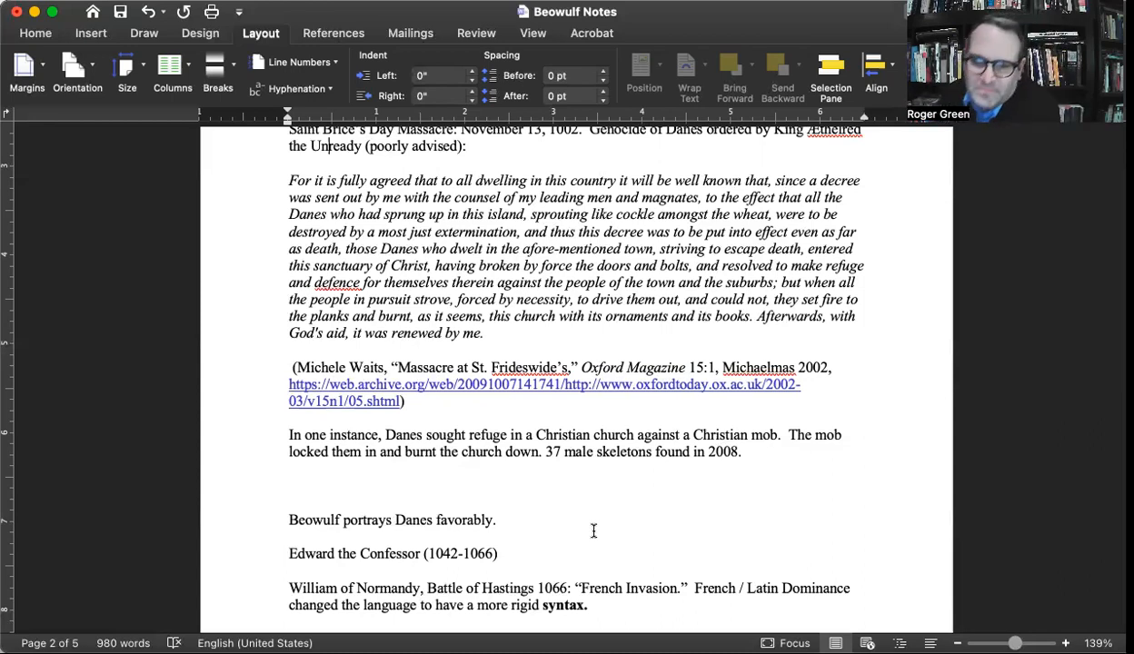
scroll("down", 3)
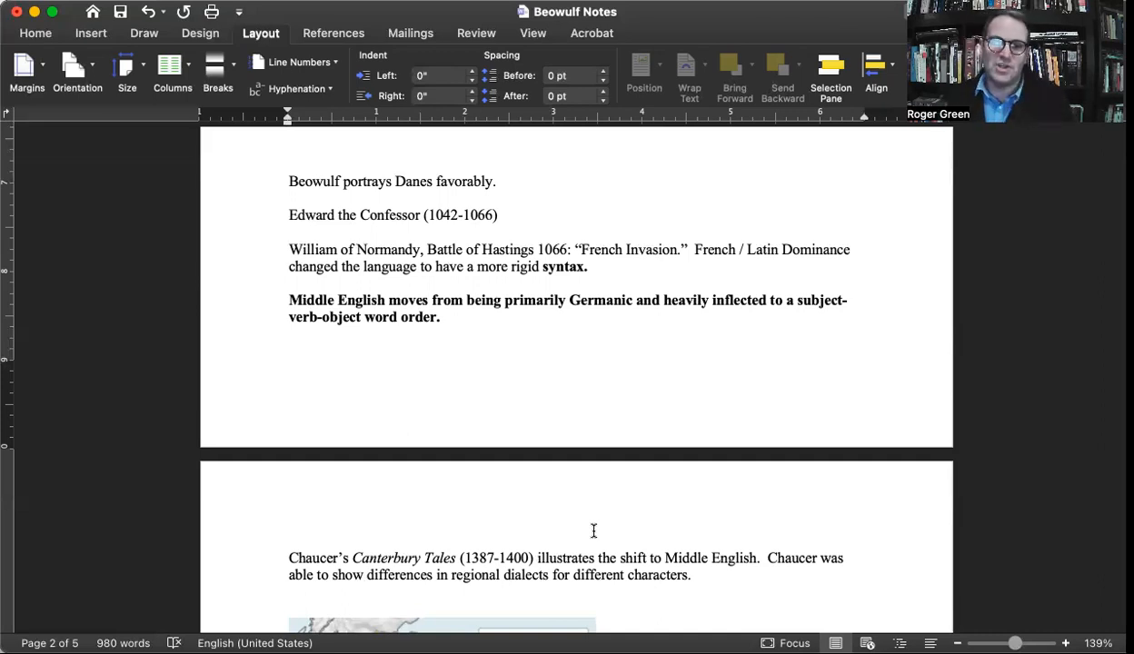
scroll("down", 3)
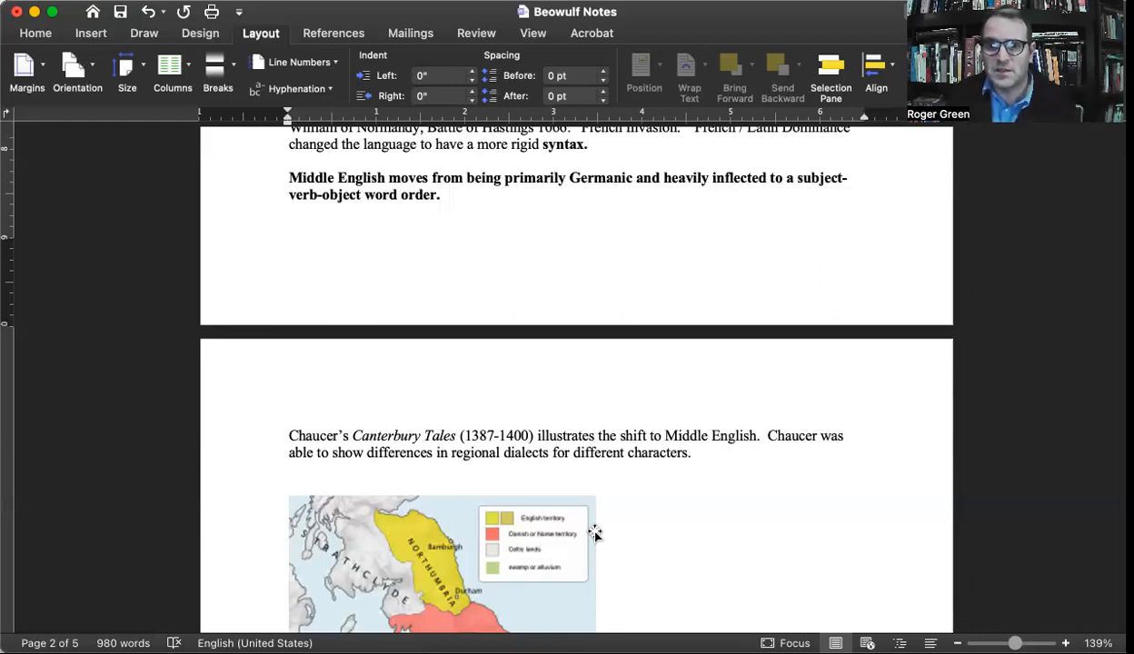
scroll("down", 3)
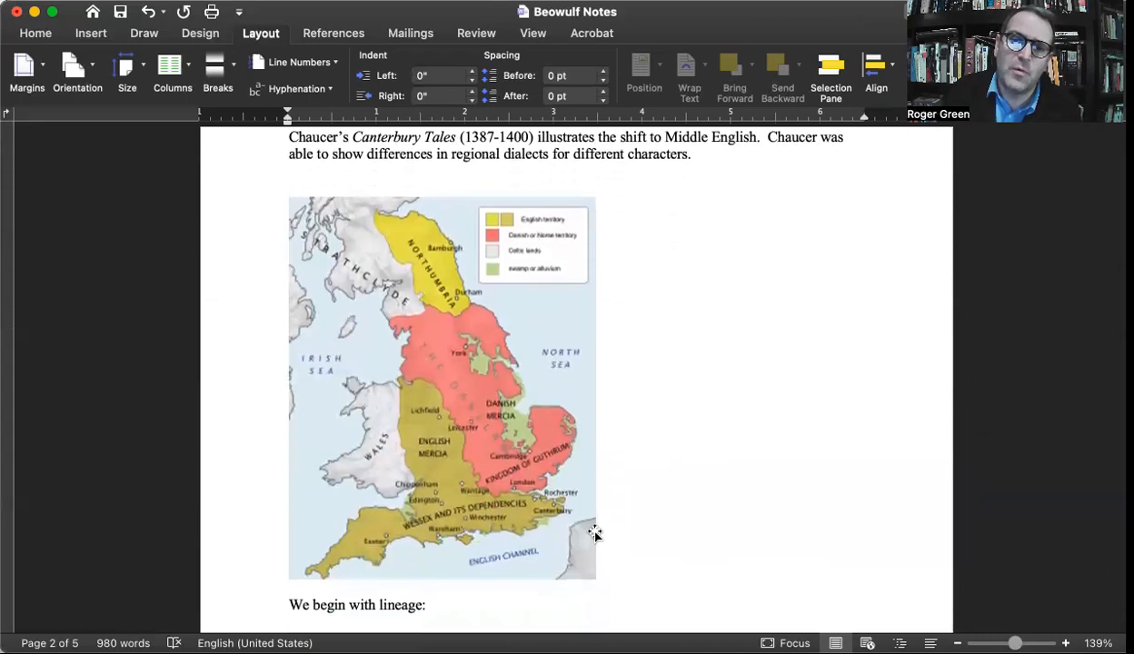
scroll("down", 3)
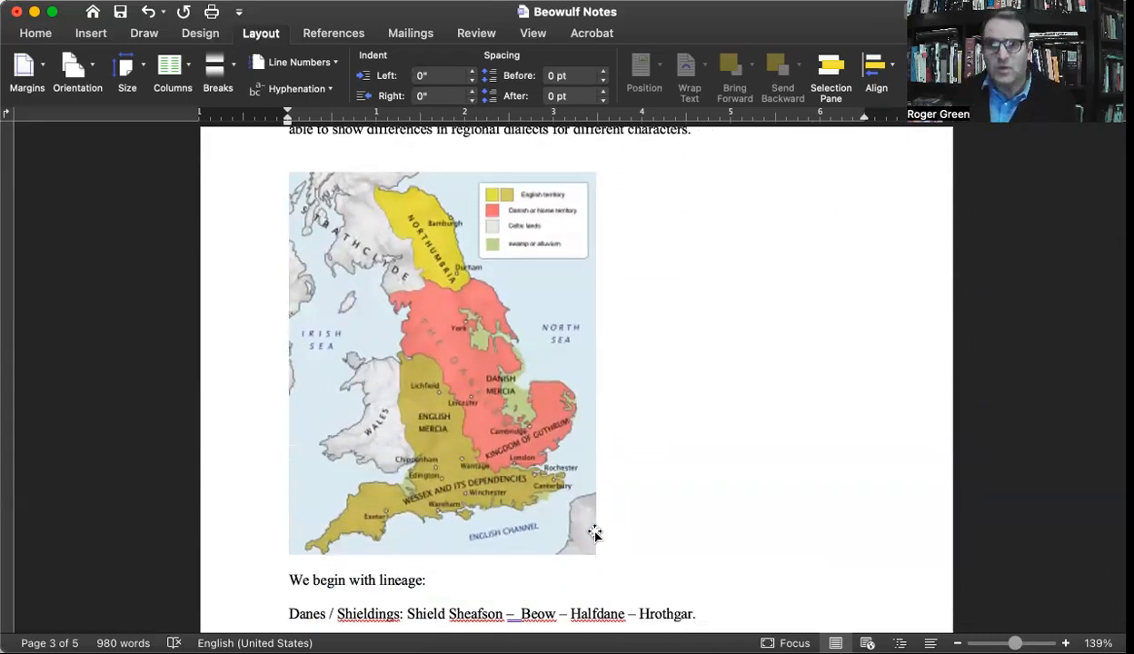
mouse_move(612, 521)
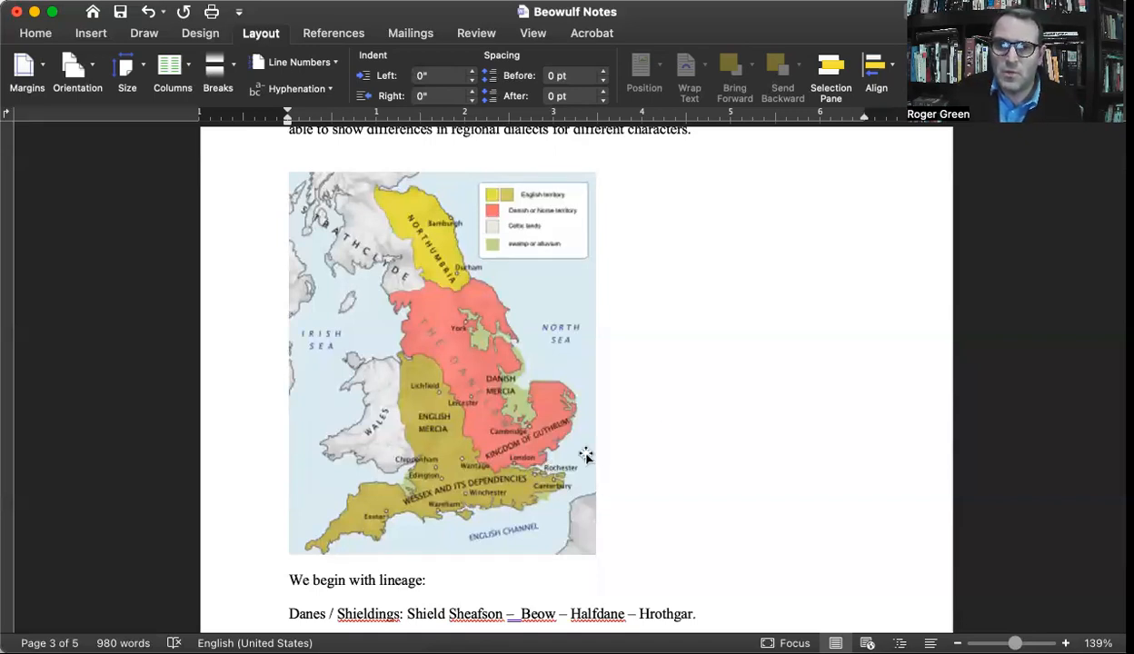
mouse_move(742, 396)
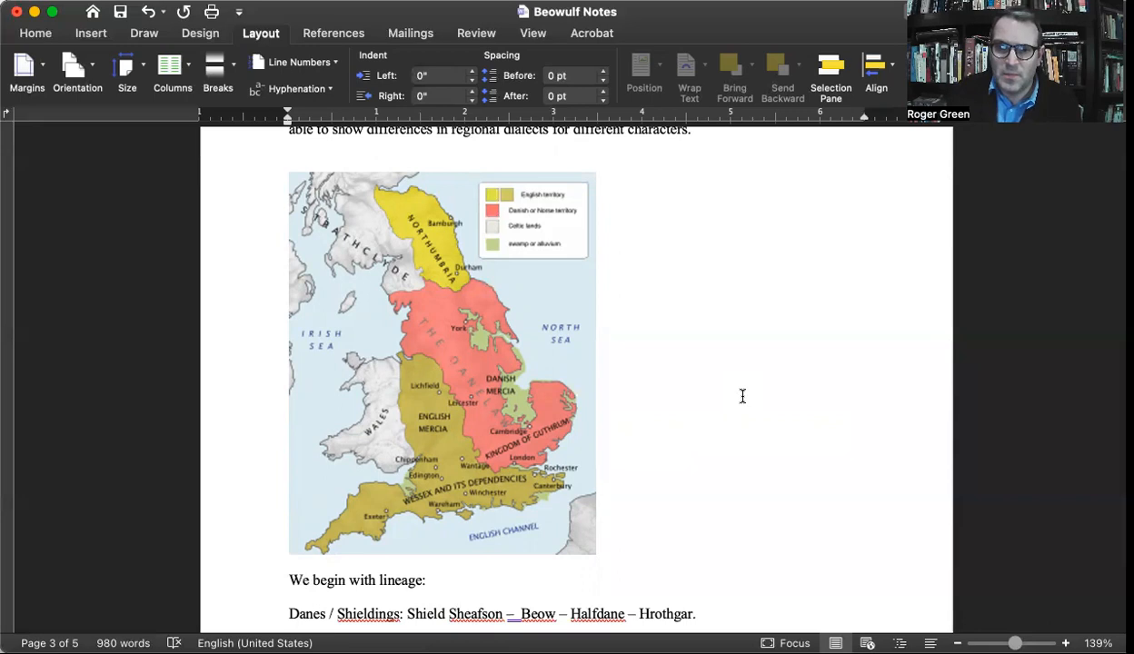
mouse_move(283, 290)
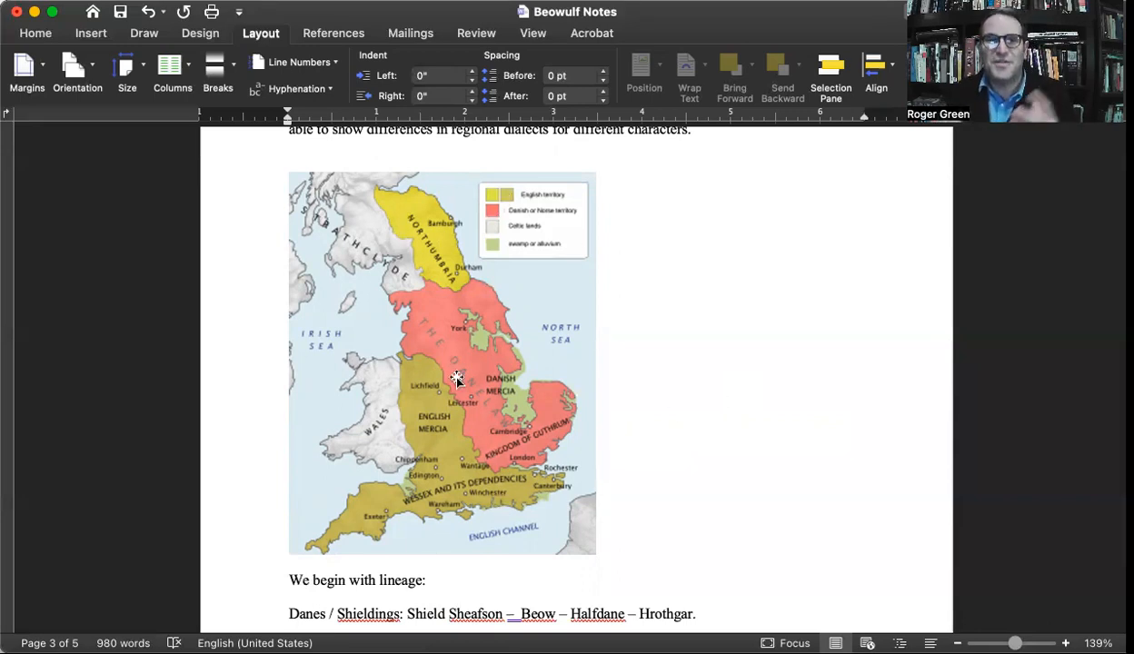
mouse_move(377, 445)
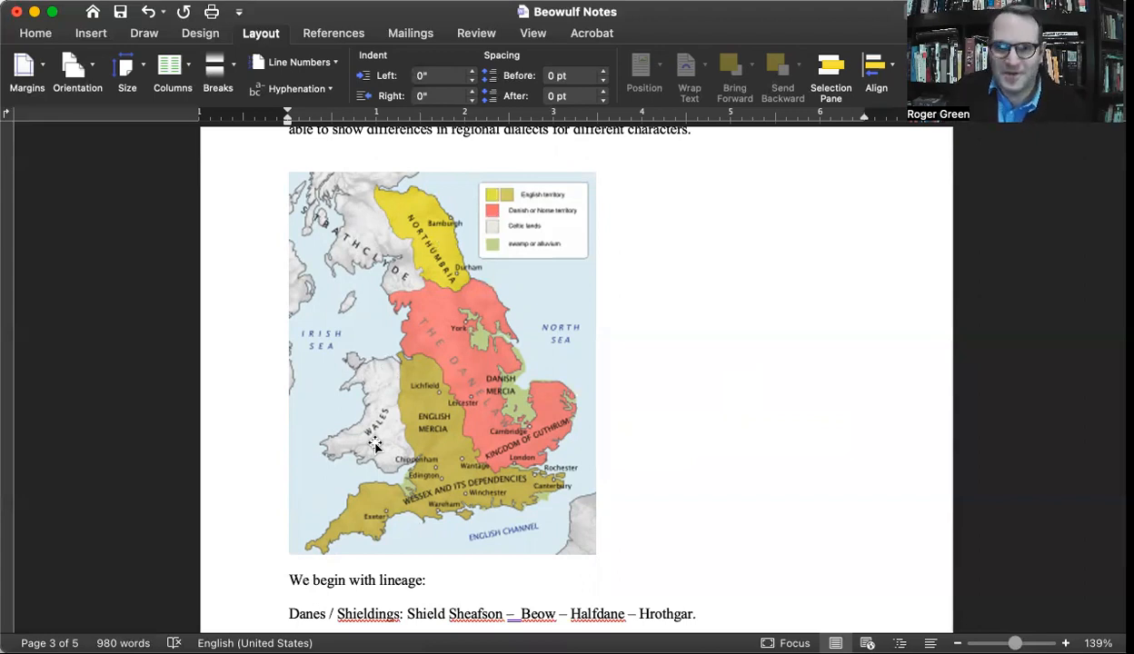
mouse_move(404, 508)
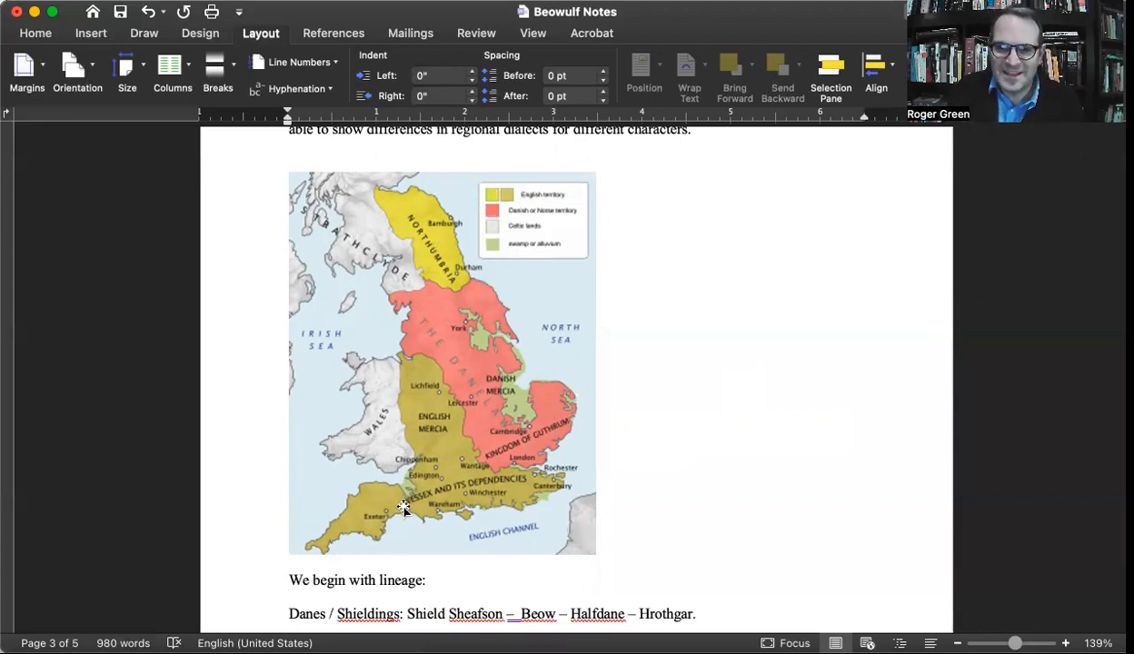
mouse_move(527, 493)
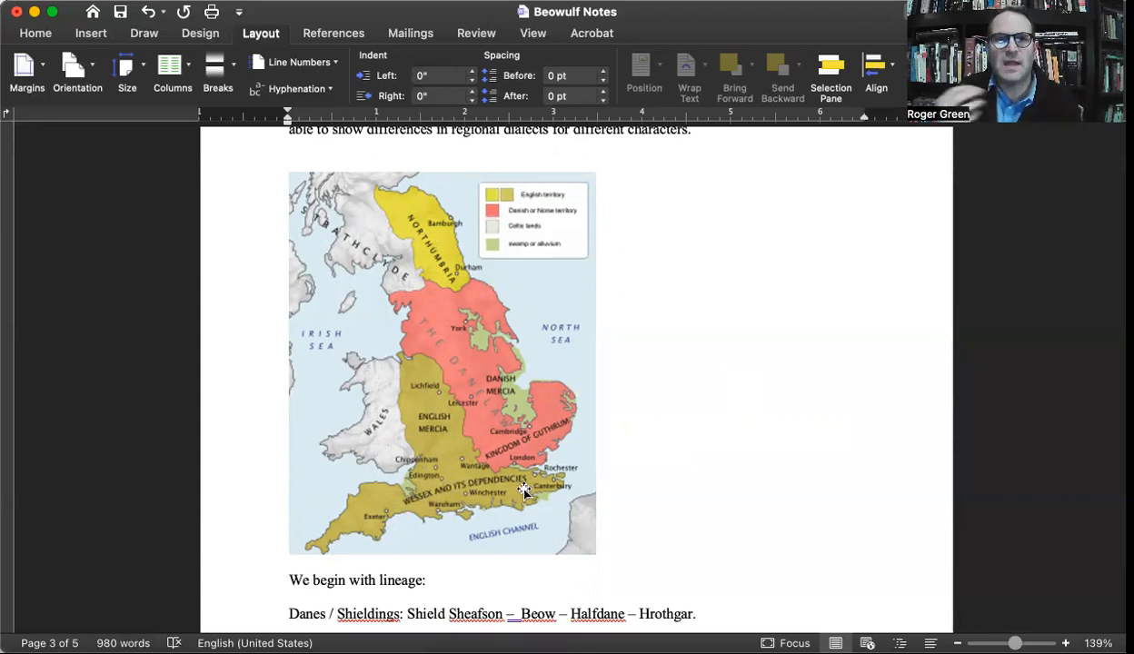
mouse_move(443, 495)
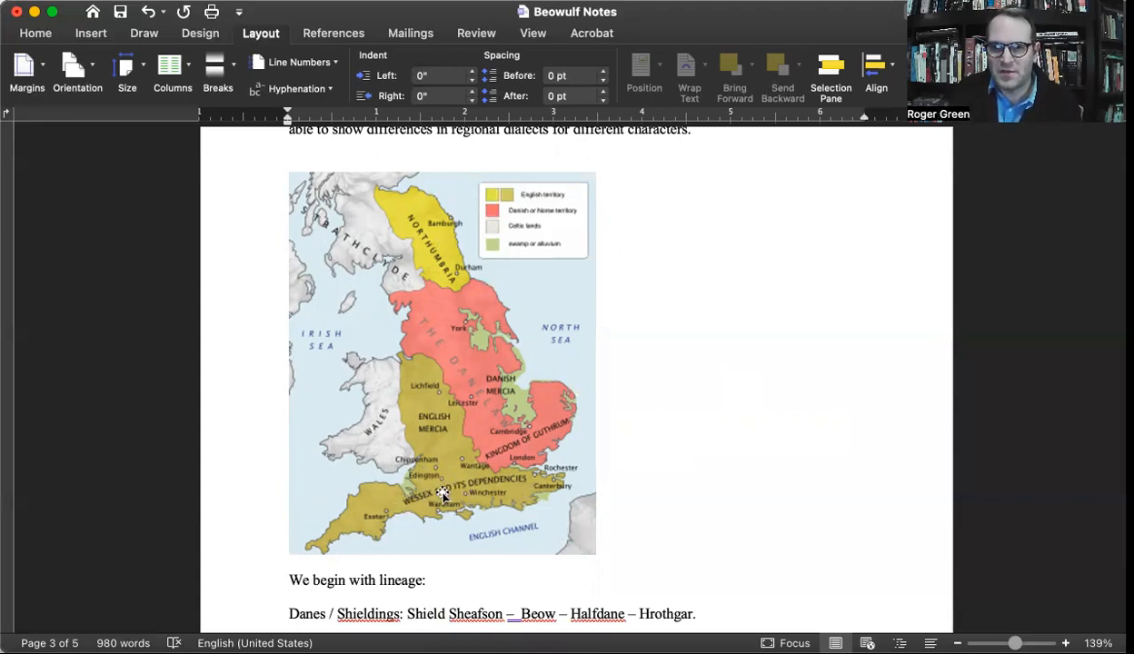
mouse_move(559, 471)
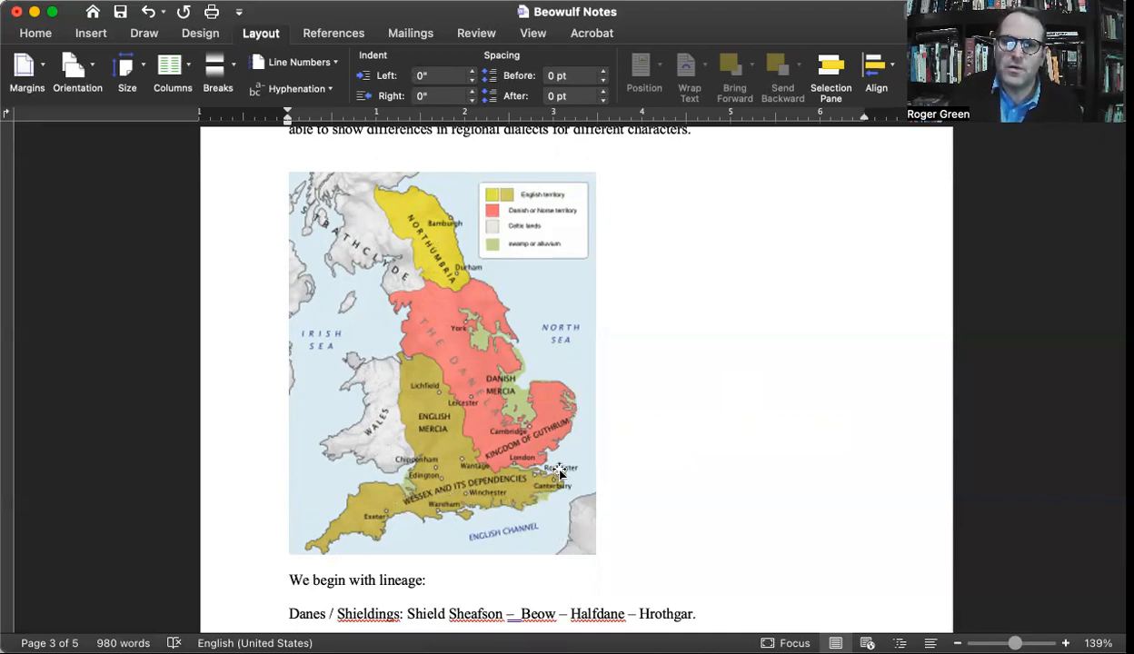
mouse_move(463, 325)
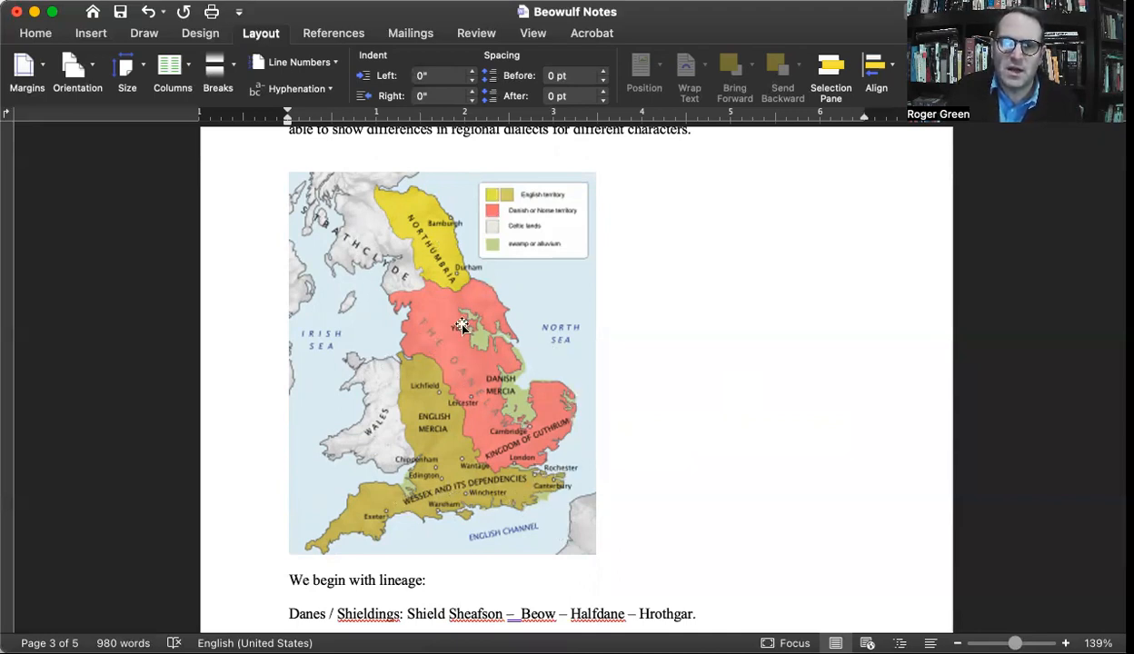
mouse_move(429, 225)
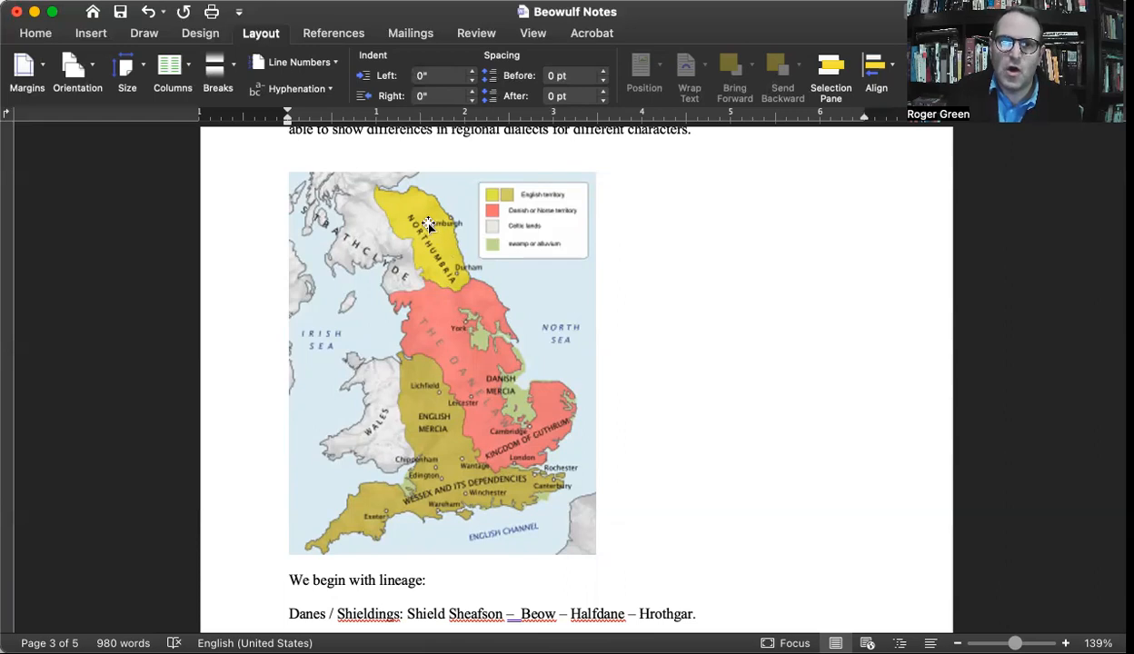
mouse_move(427, 254)
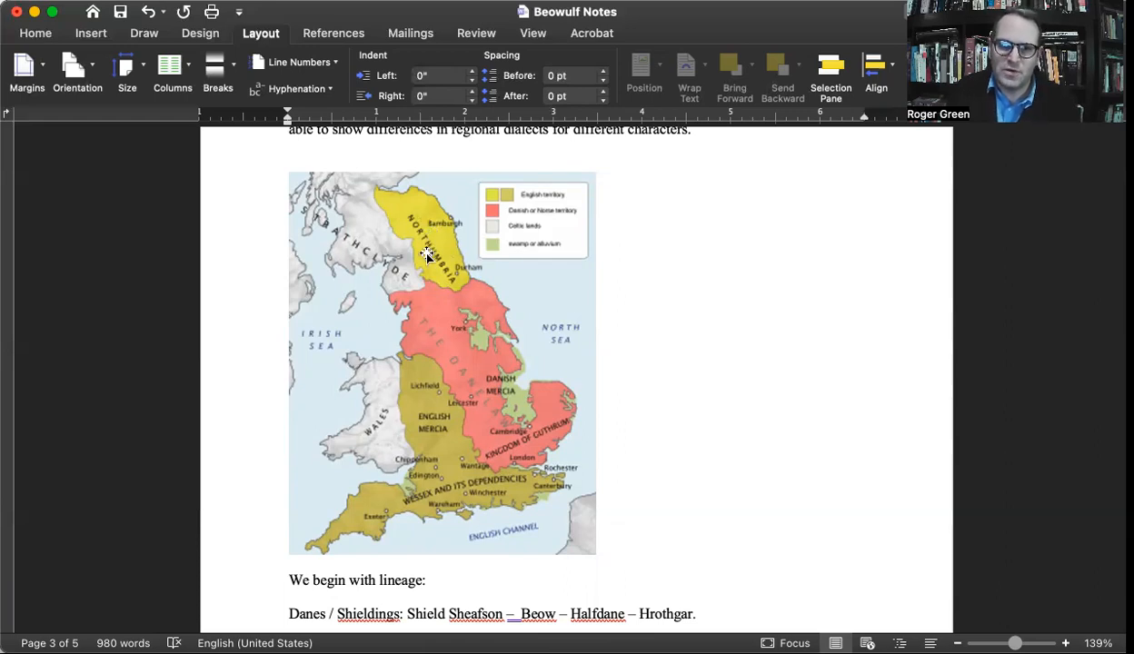
scroll("up", 3)
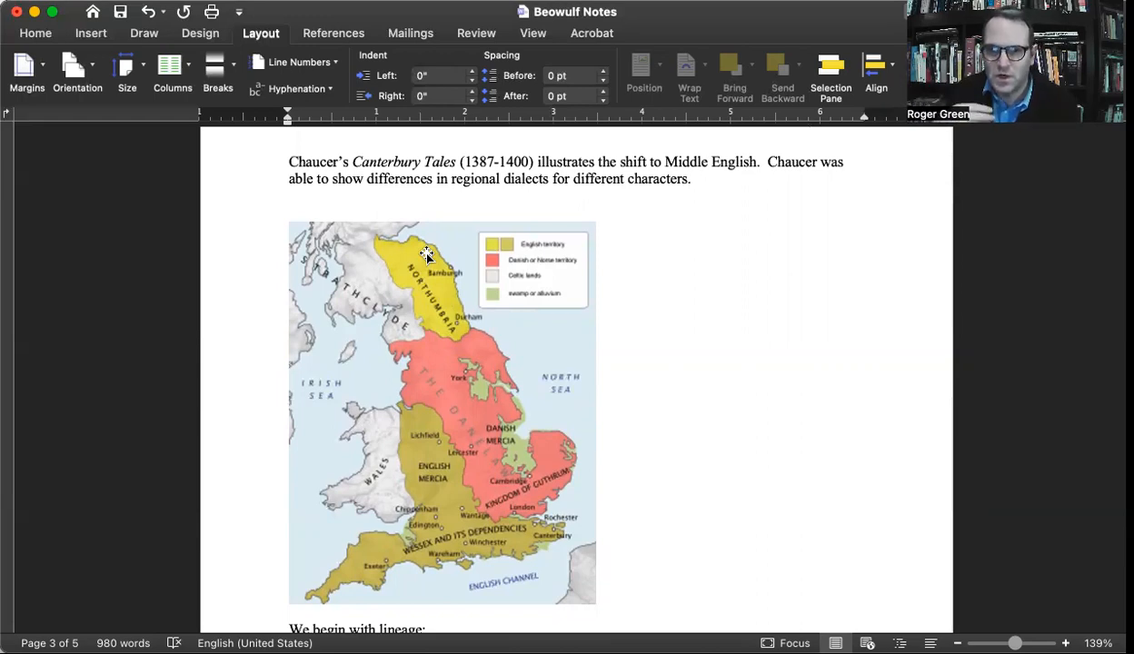
scroll("down", 3)
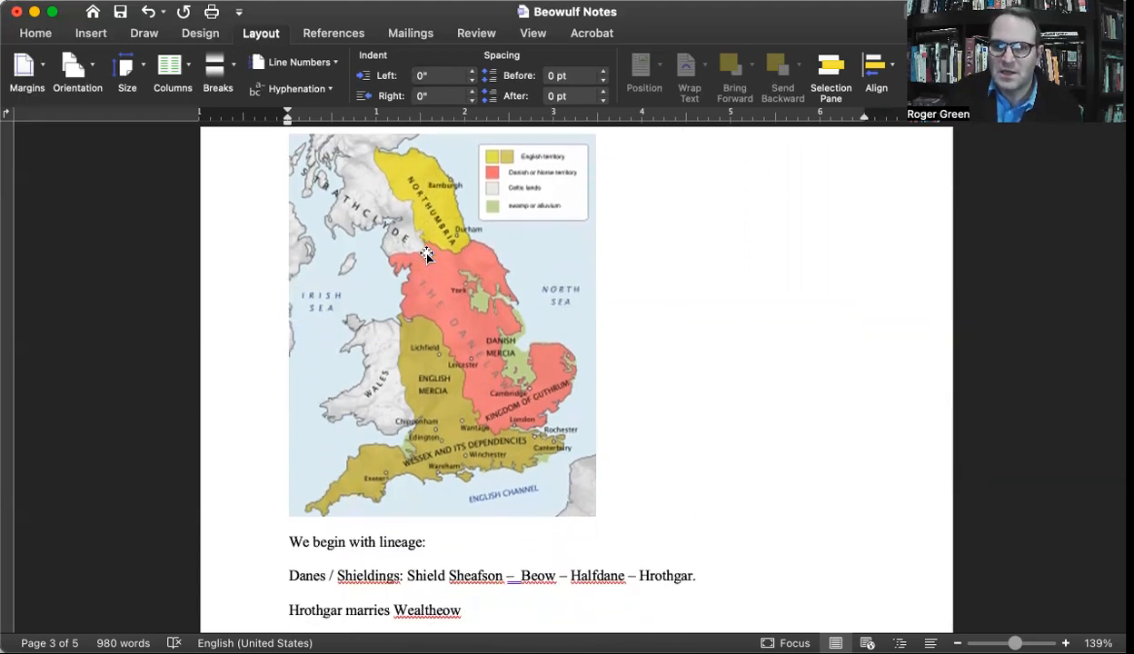
scroll("down", 3)
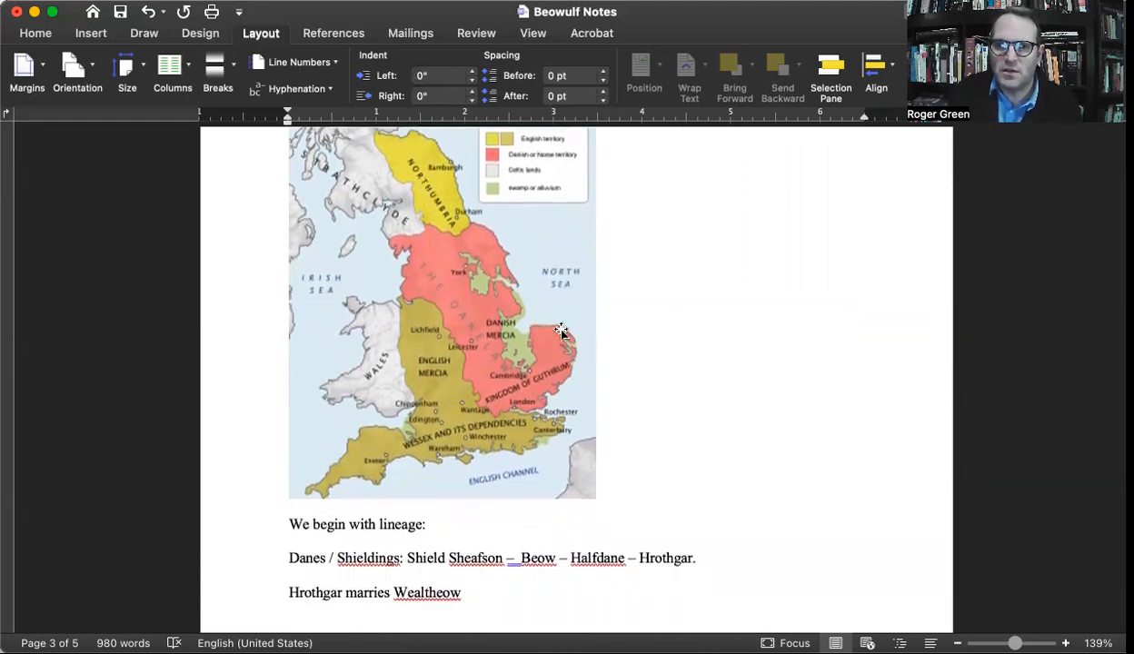
mouse_move(471, 331)
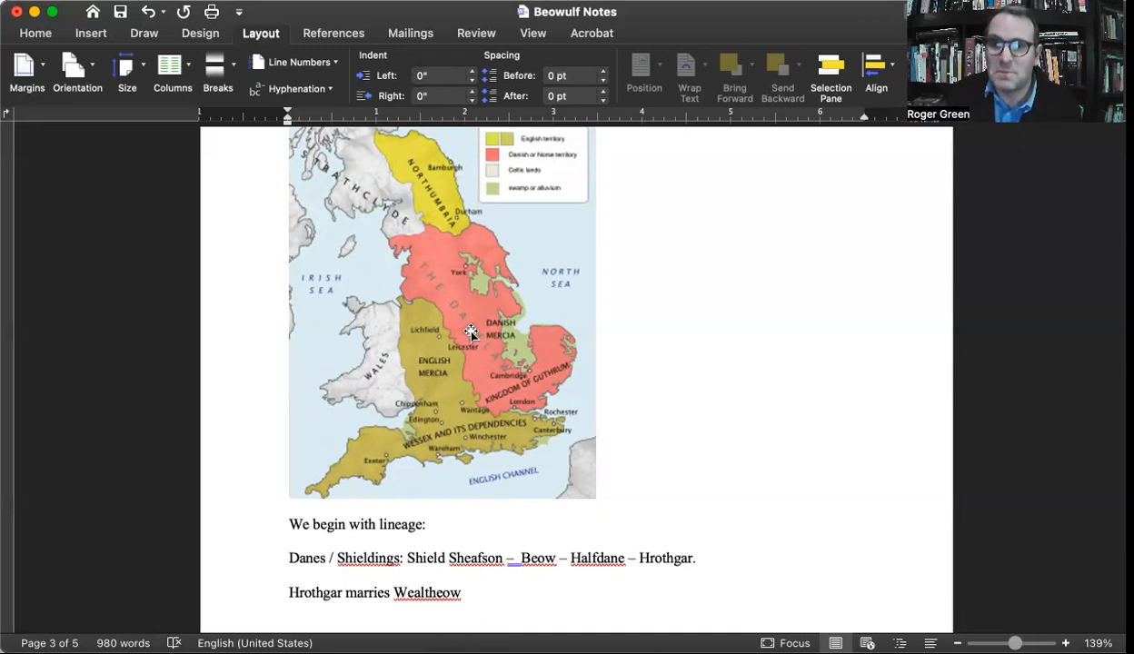
scroll("down", 3)
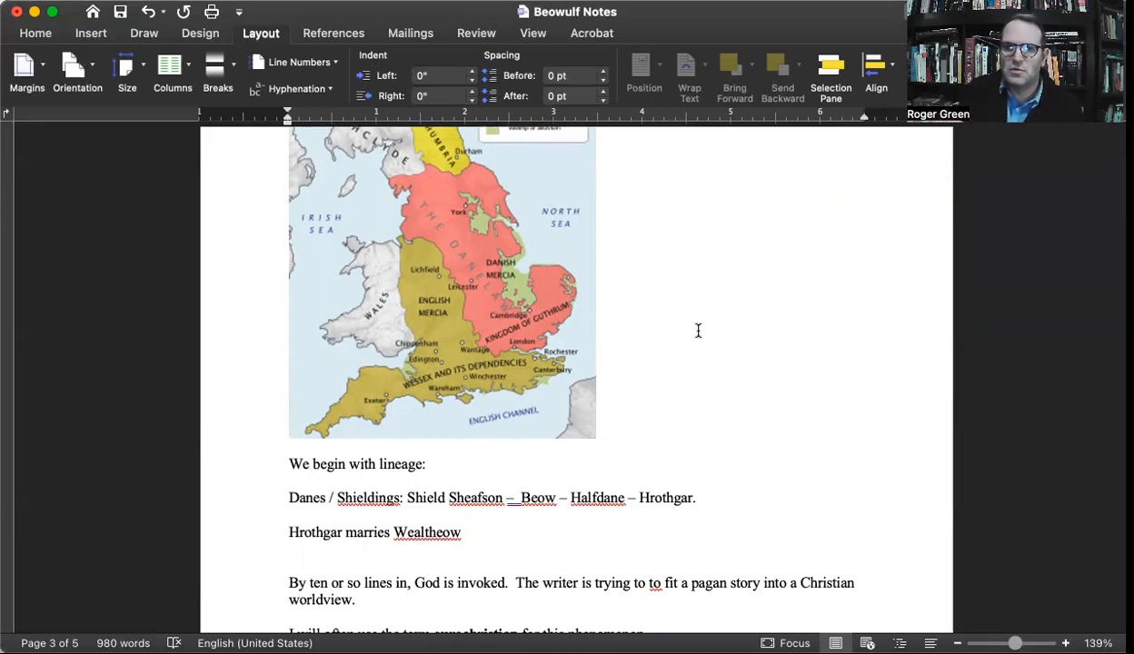
mouse_move(439, 261)
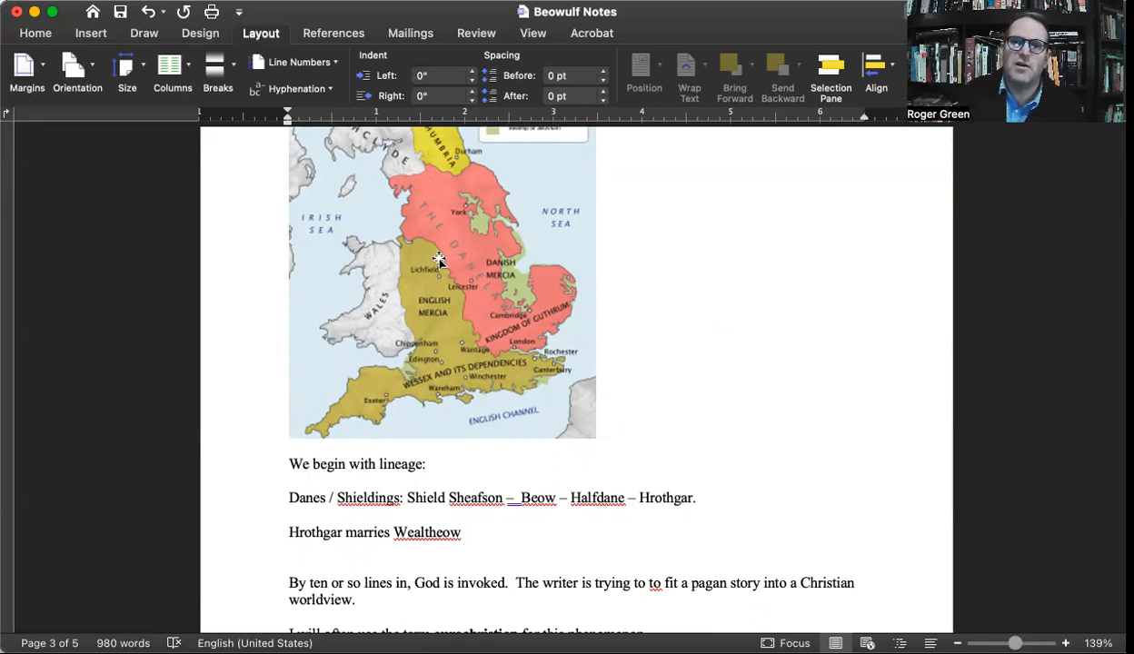
mouse_move(650, 276)
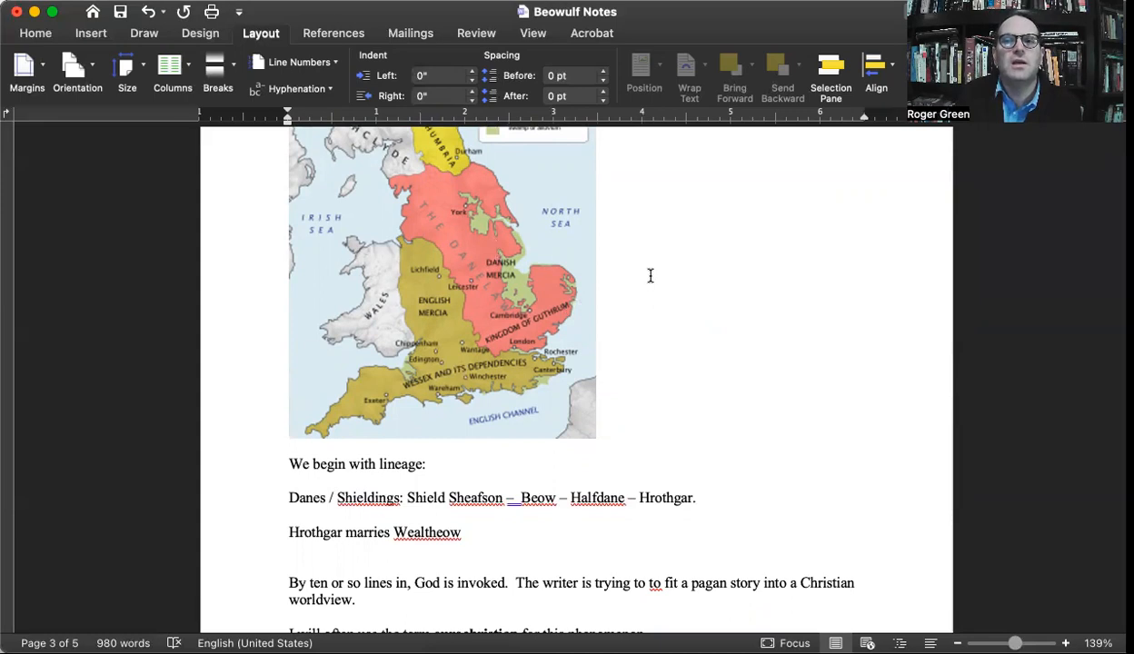
mouse_move(636, 290)
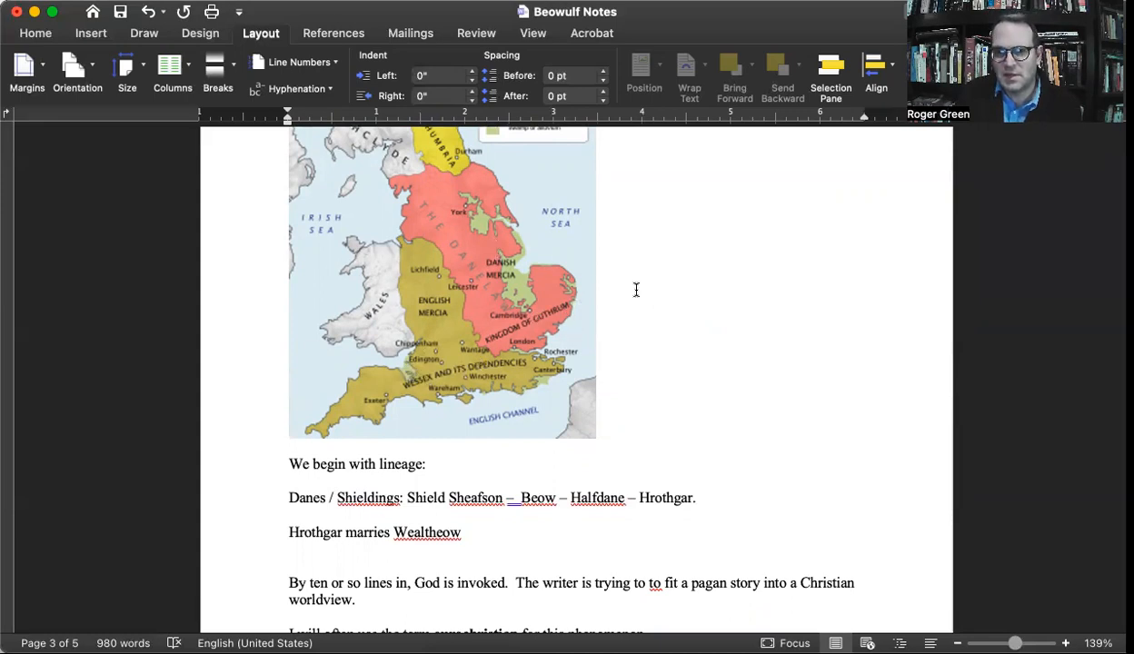
mouse_move(646, 346)
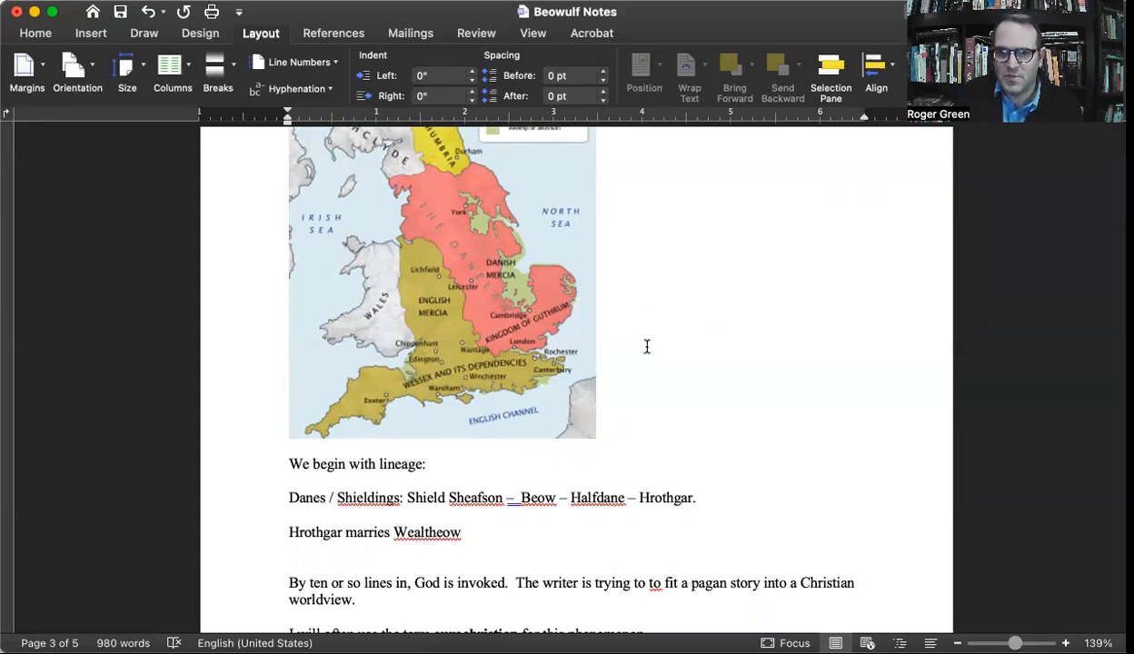
scroll("down", 3)
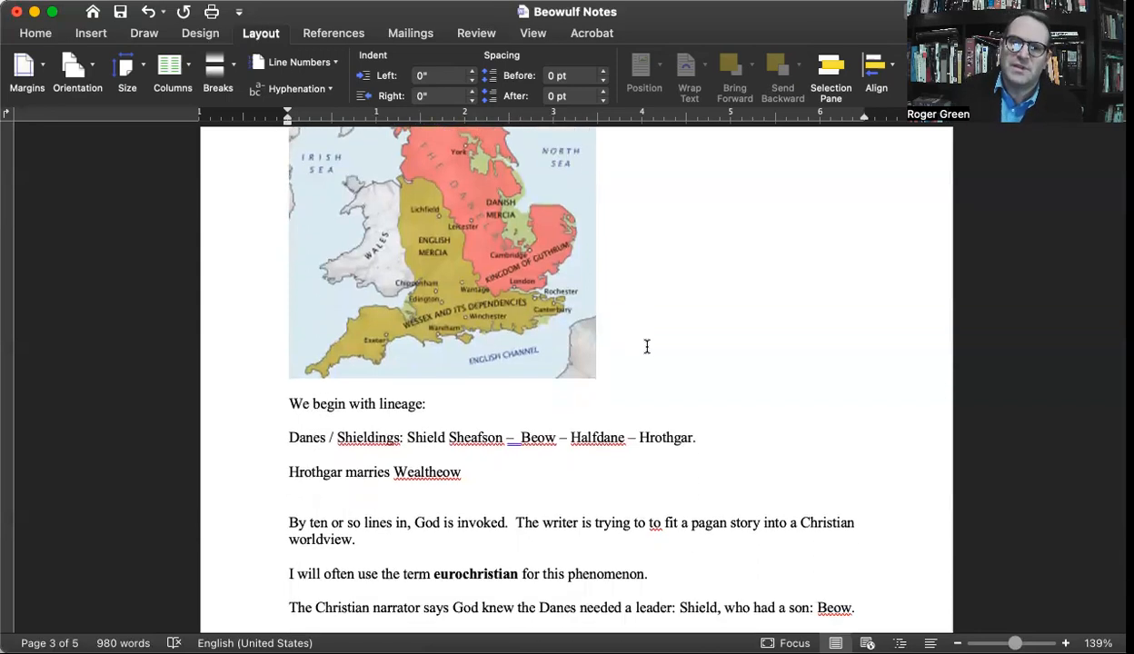
scroll("down", 3)
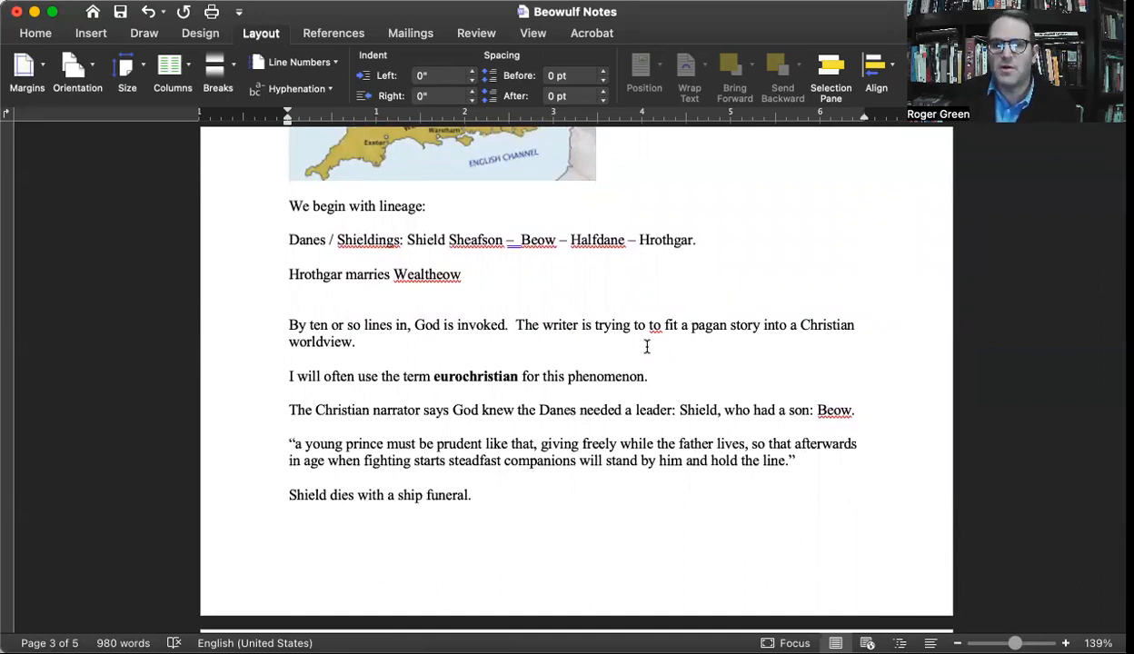
scroll("up", 3)
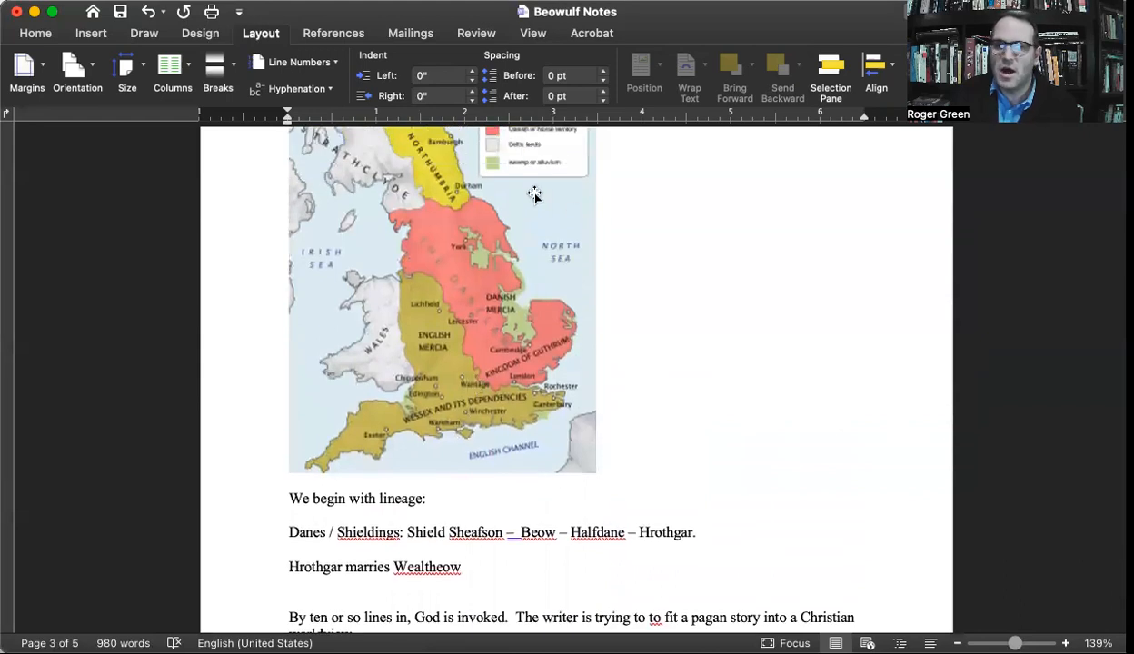
mouse_move(430, 284)
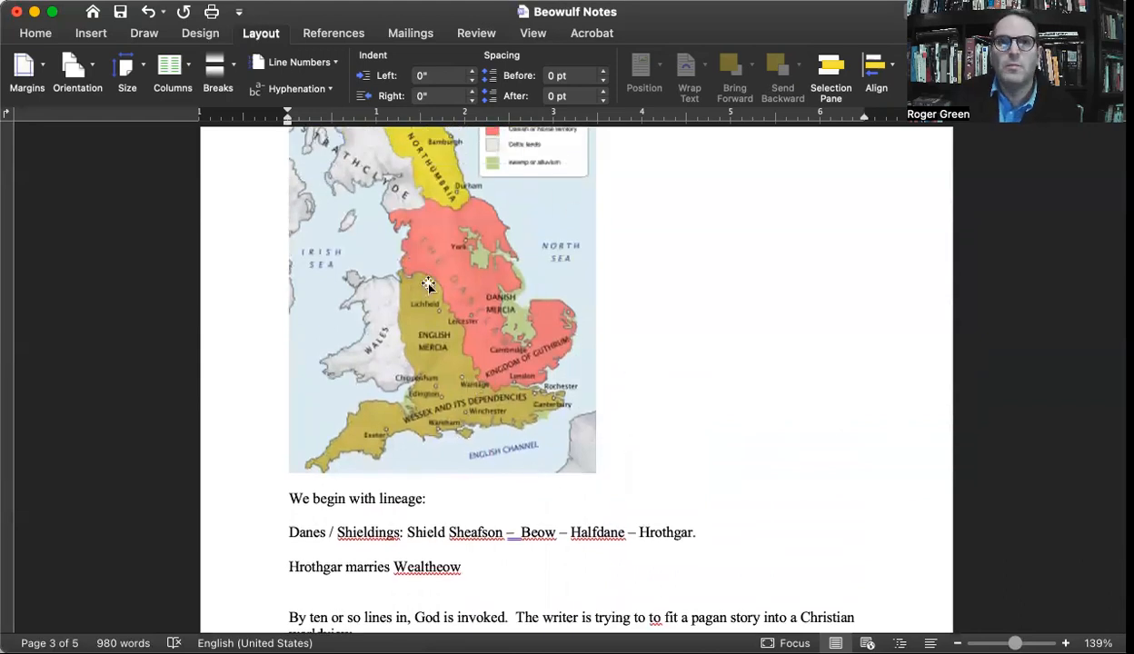
mouse_move(916, 329)
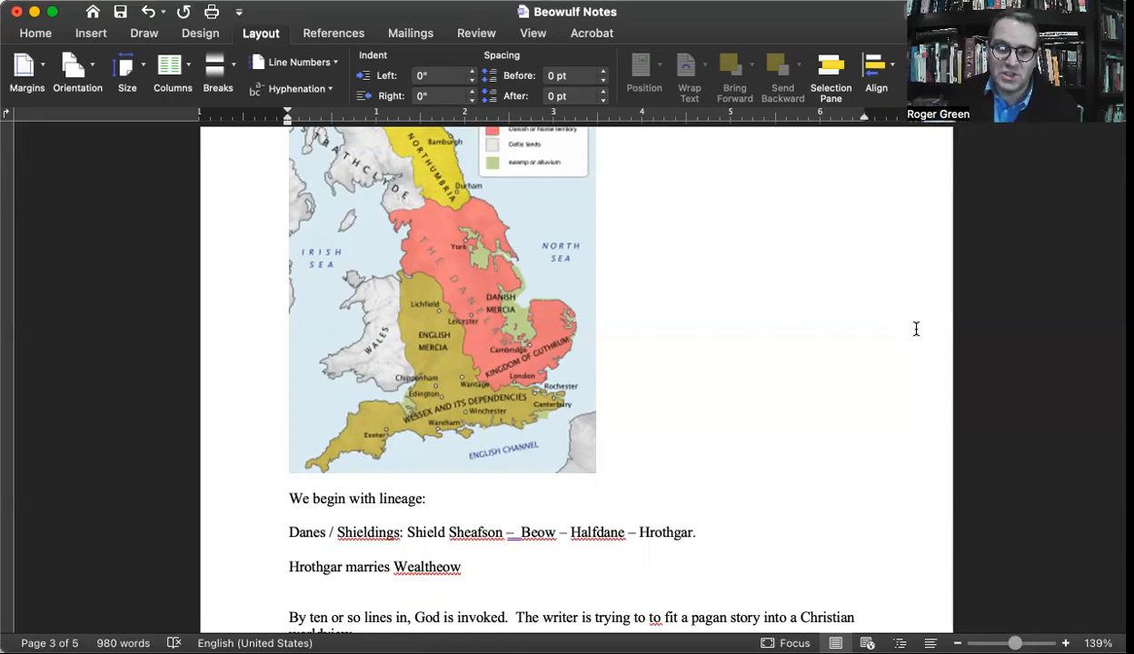
scroll("down", 3)
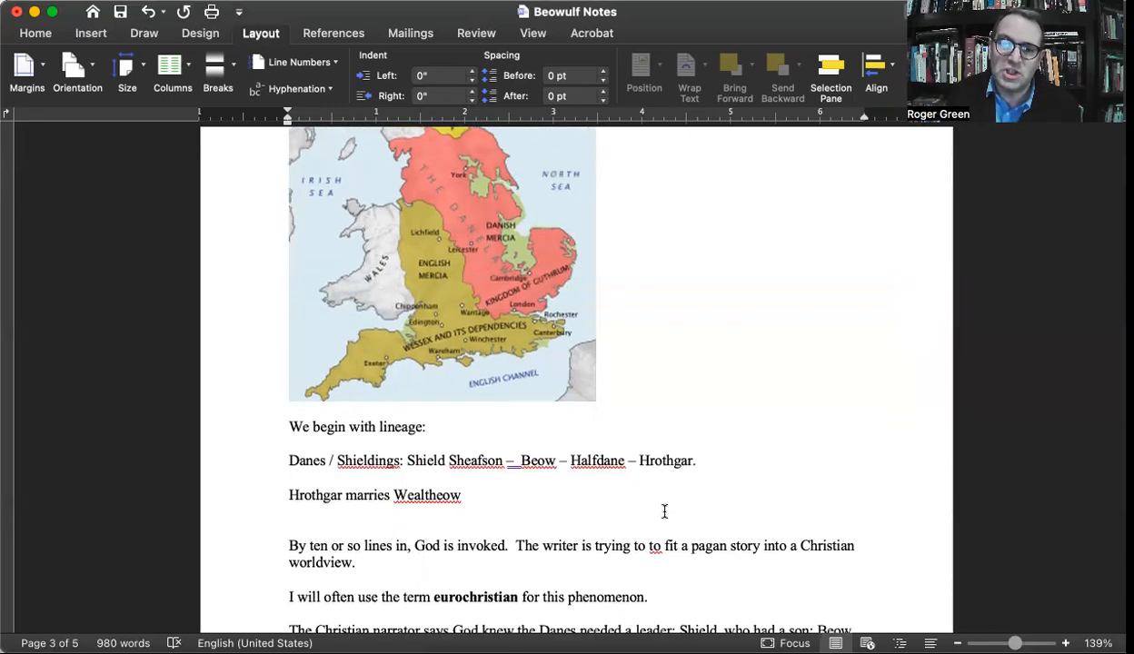
scroll("down", 3)
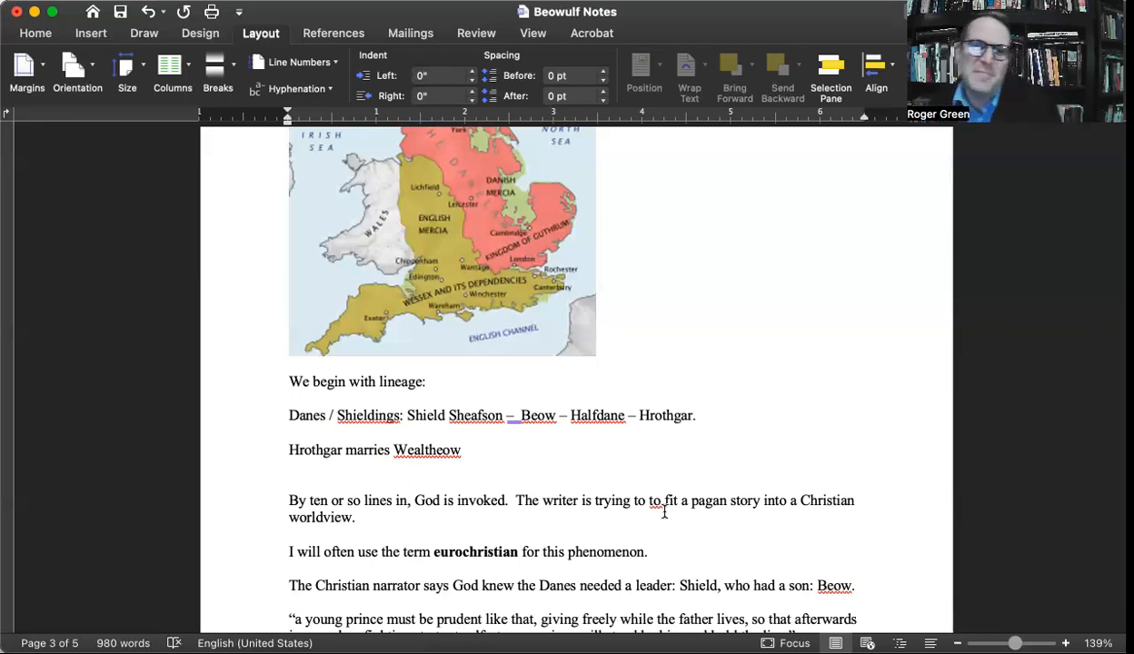
mouse_move(749, 497)
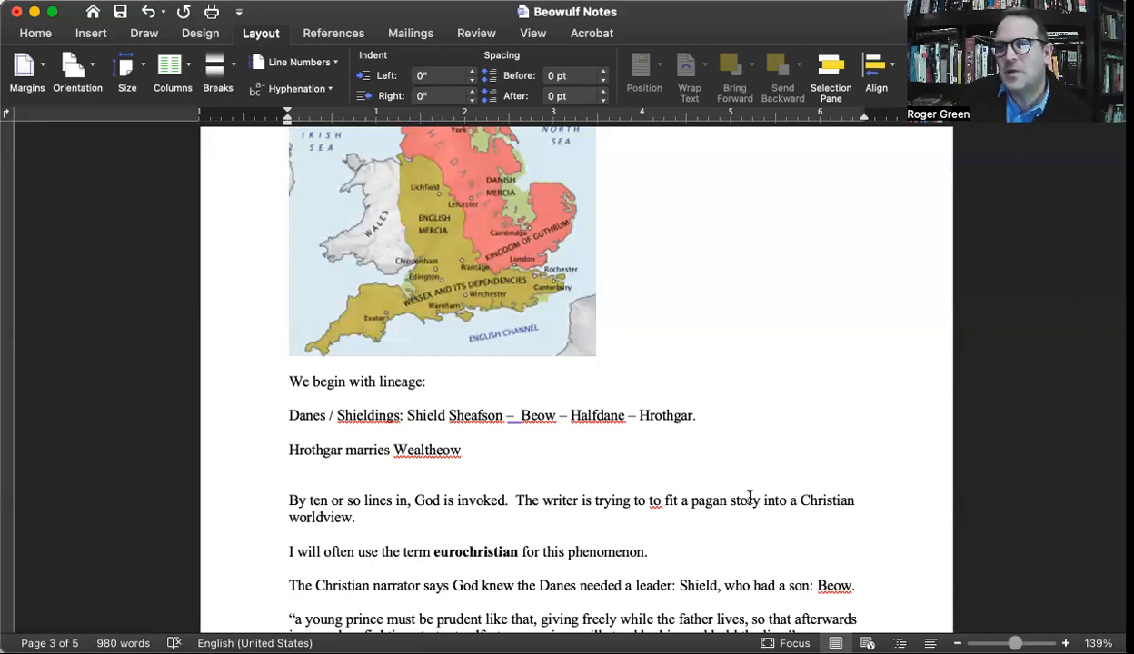
mouse_move(772, 385)
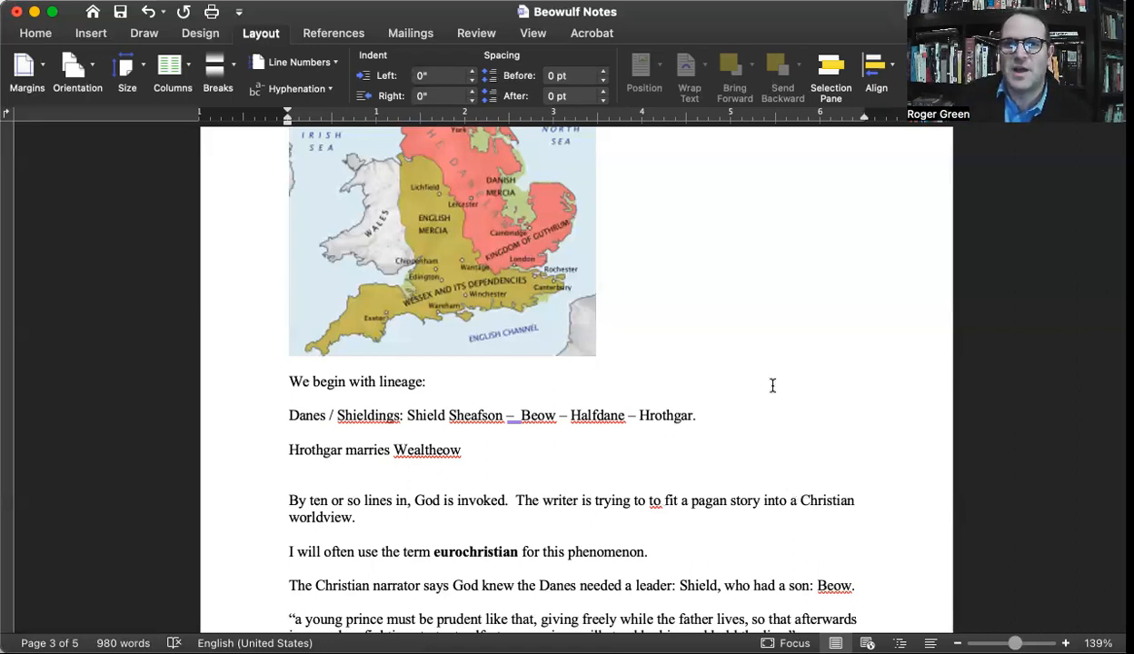